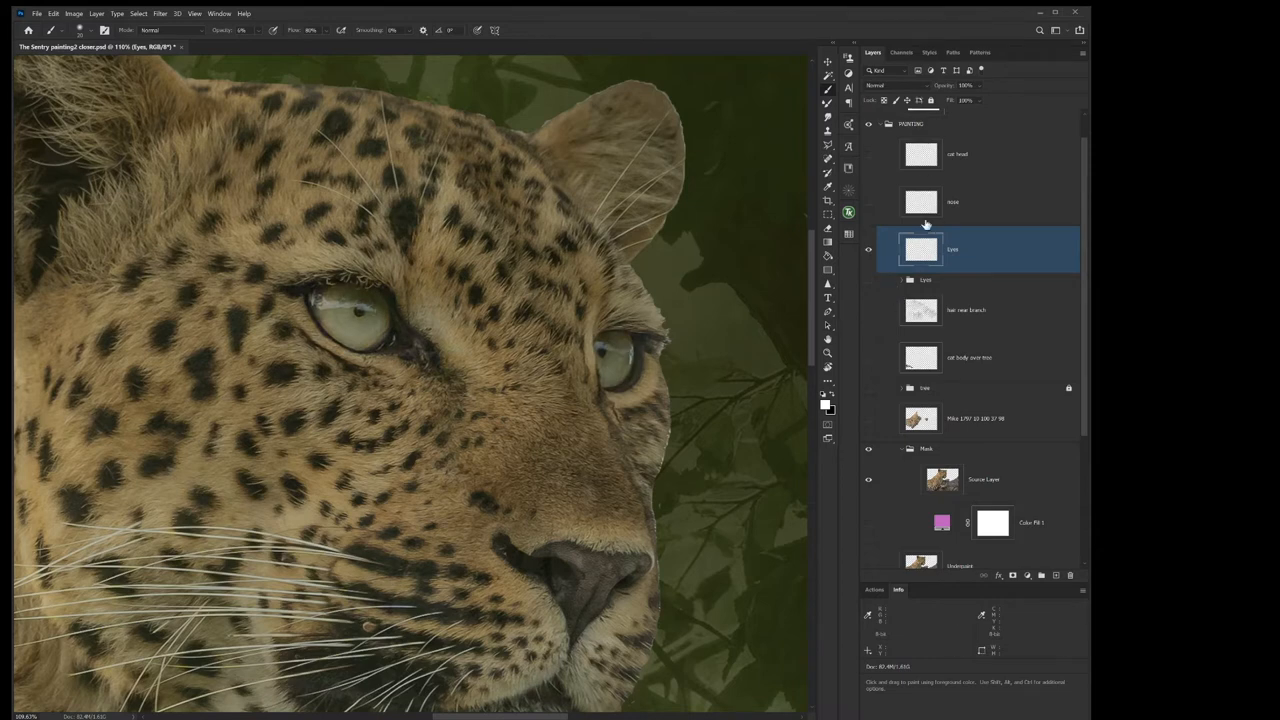
mouse_move(994, 80)
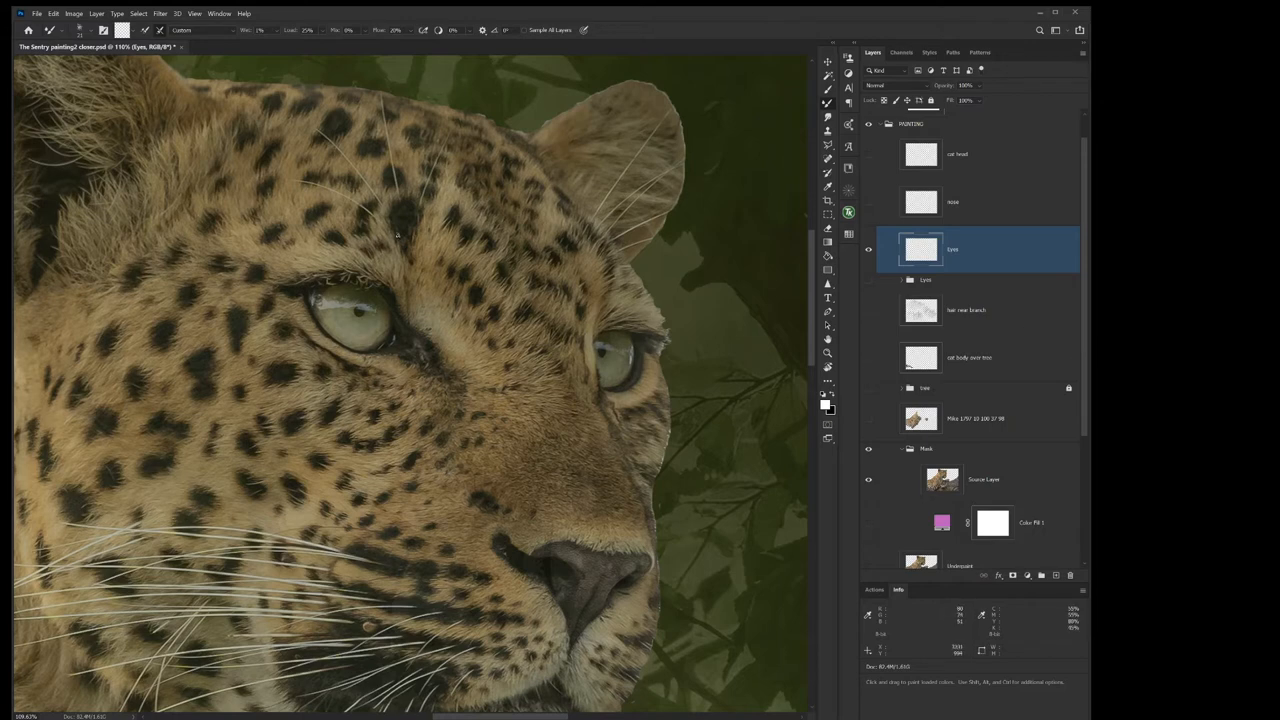
mouse_move(317, 291)
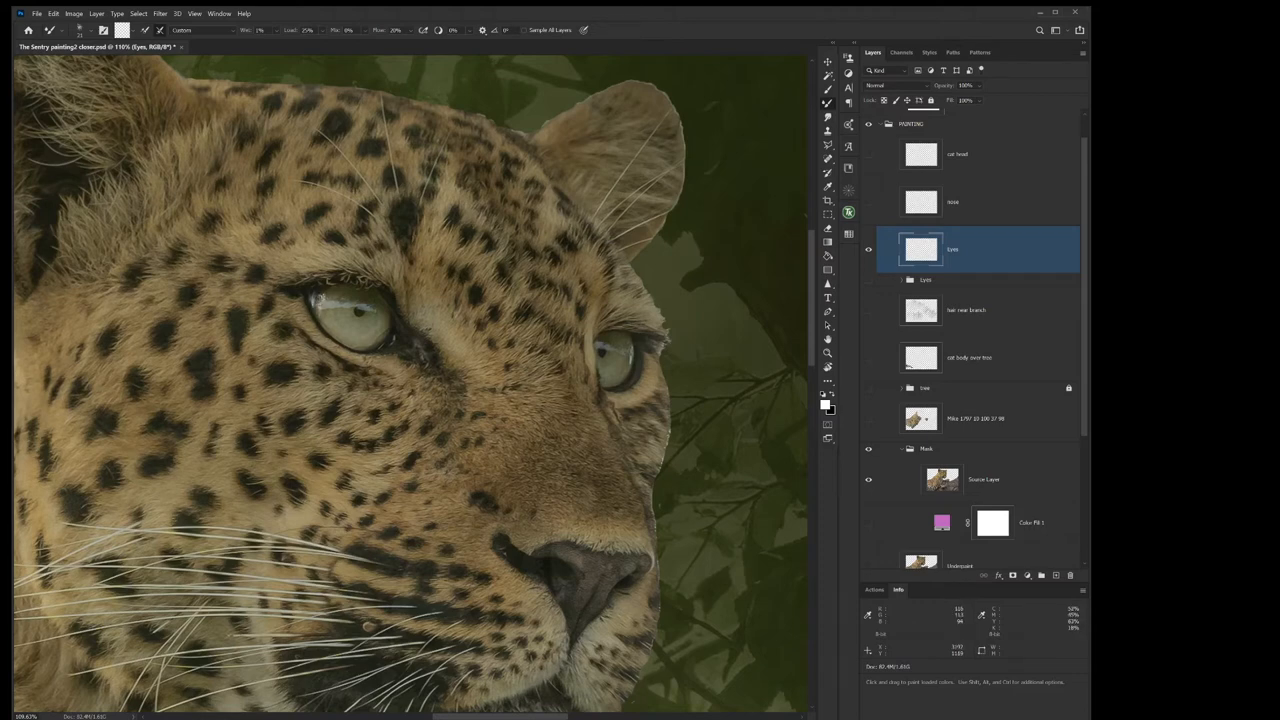
mouse_move(330, 305)
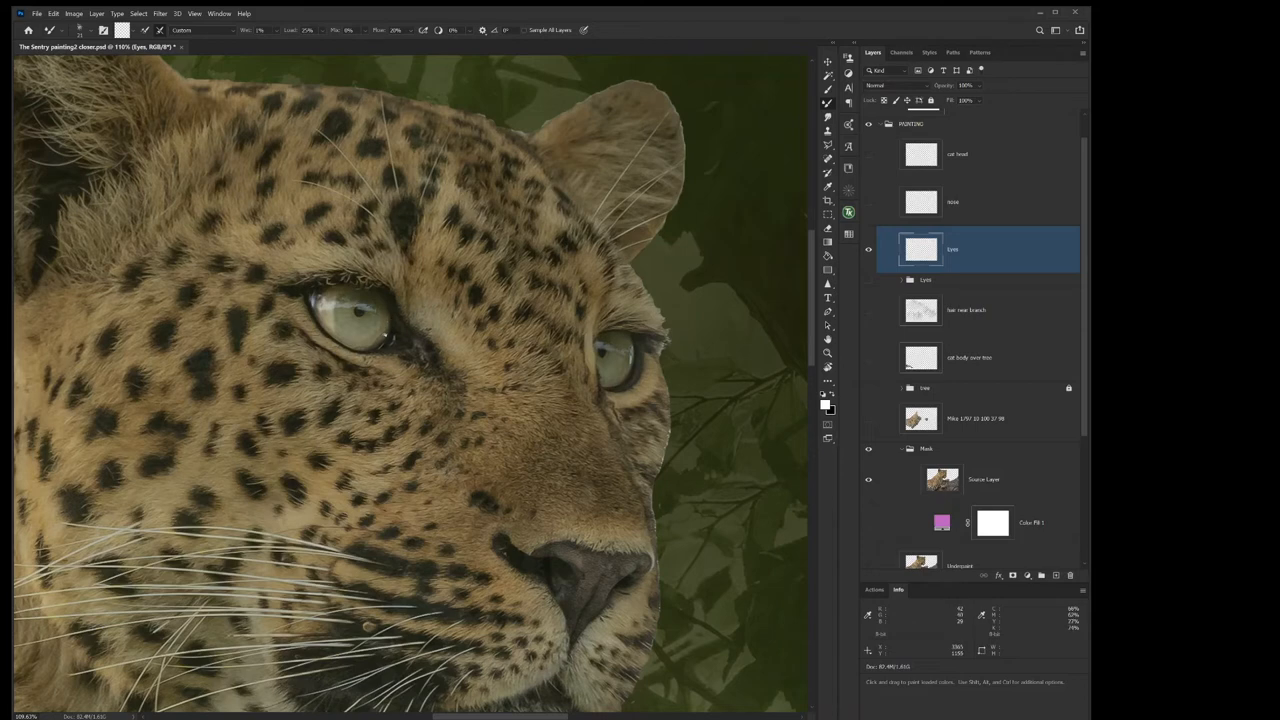
mouse_move(380, 335)
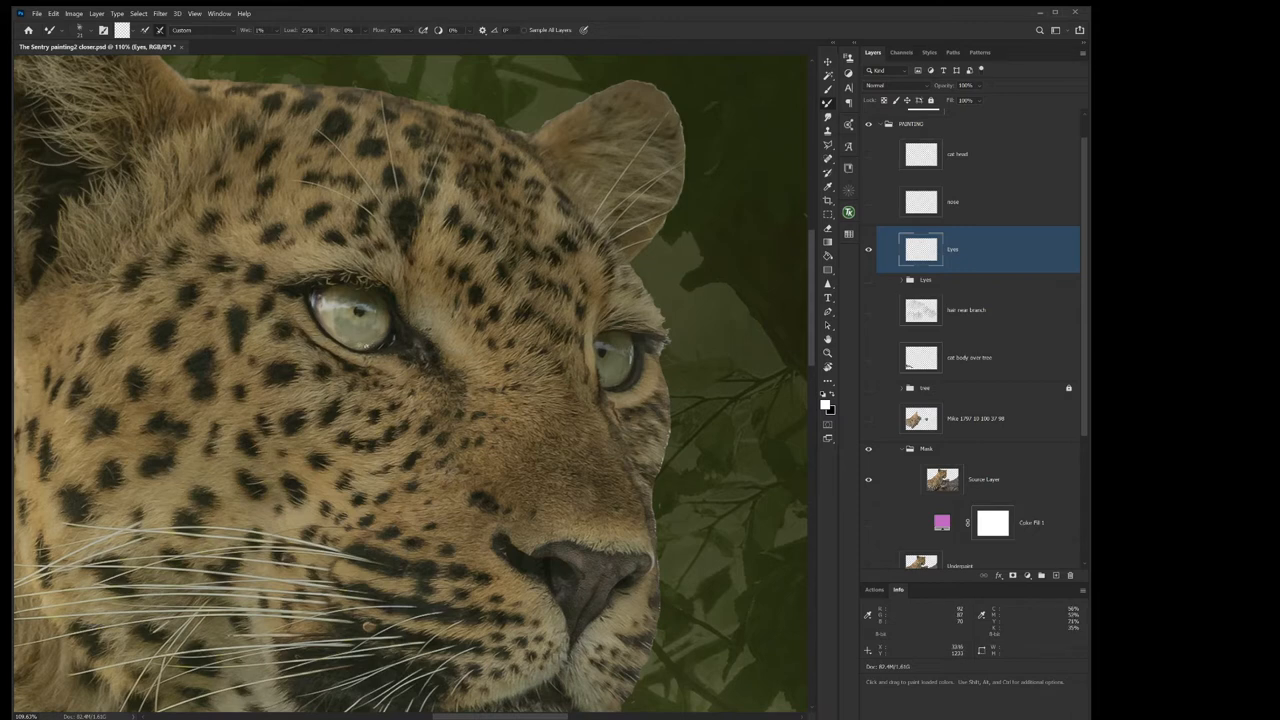
mouse_move(375, 340)
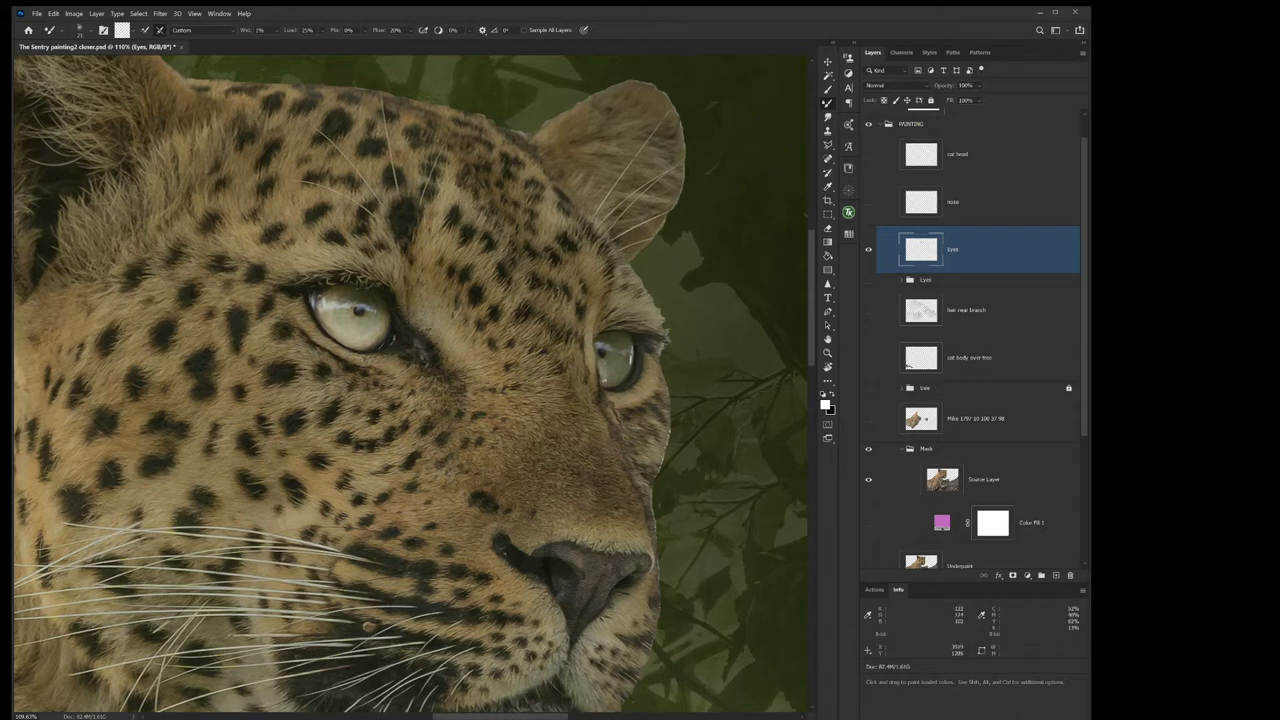
mouse_move(608, 377)
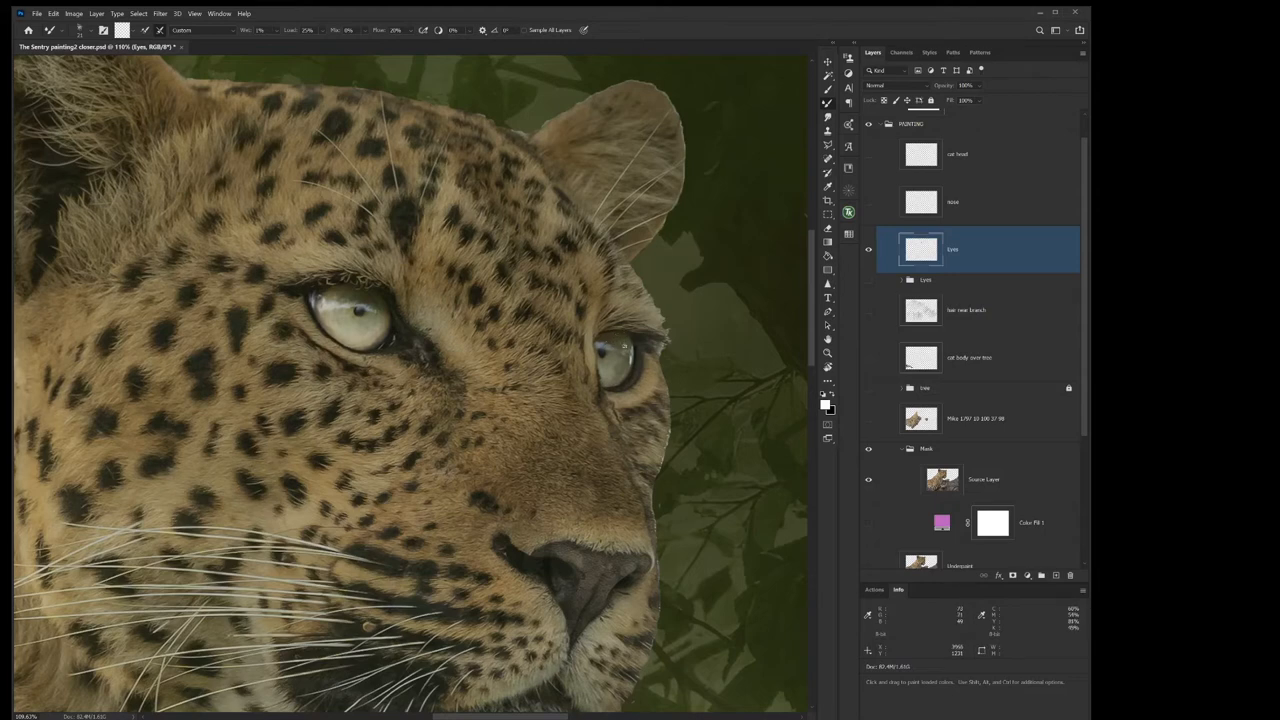
mouse_move(620, 353)
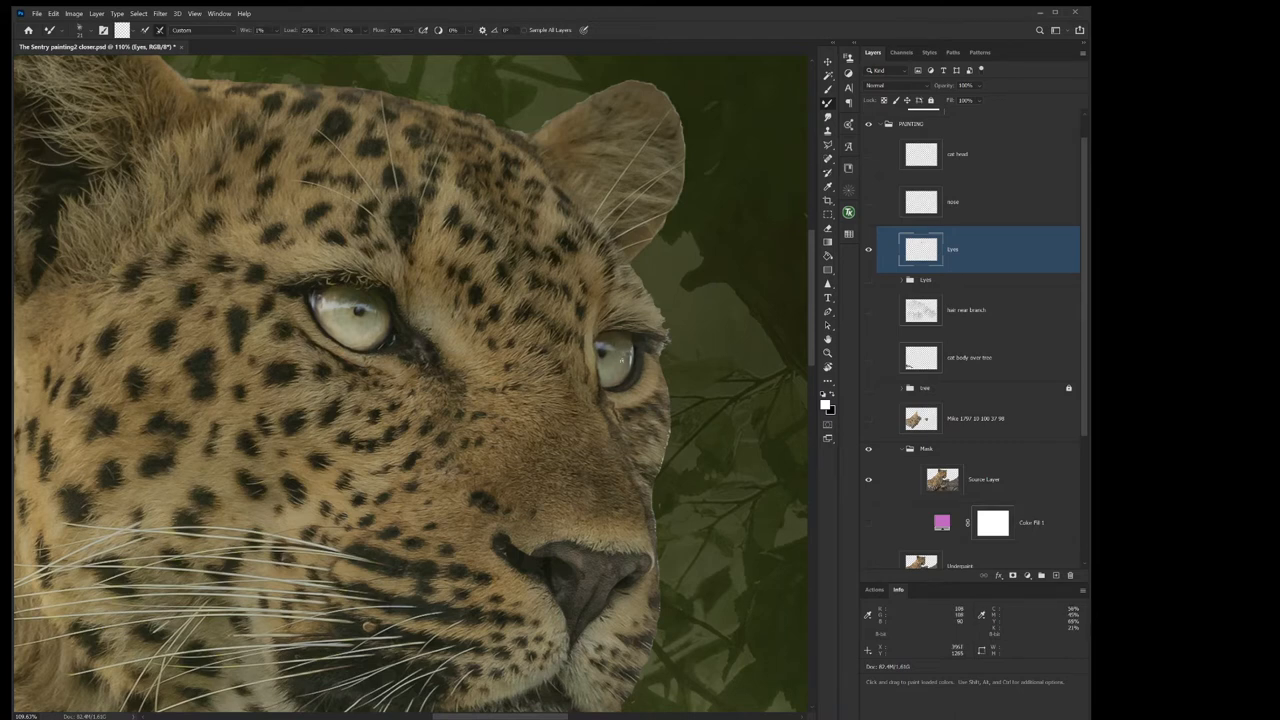
mouse_move(613, 378)
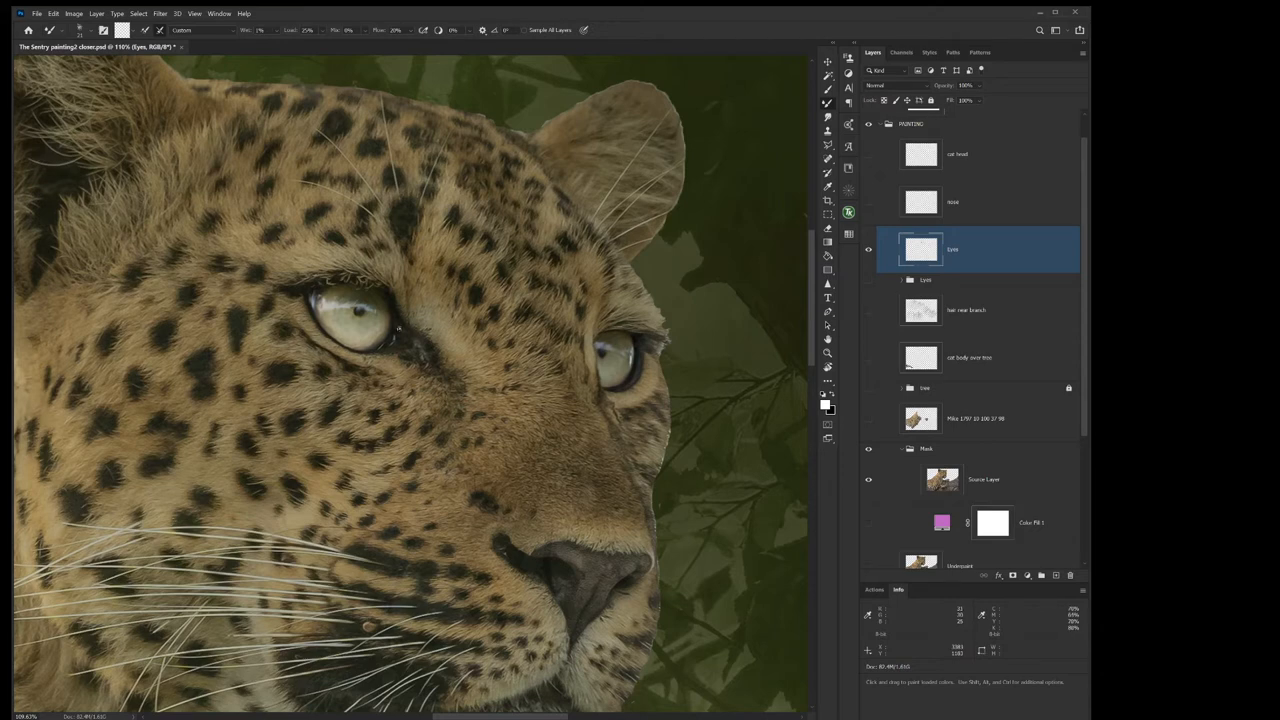
mouse_move(393, 337)
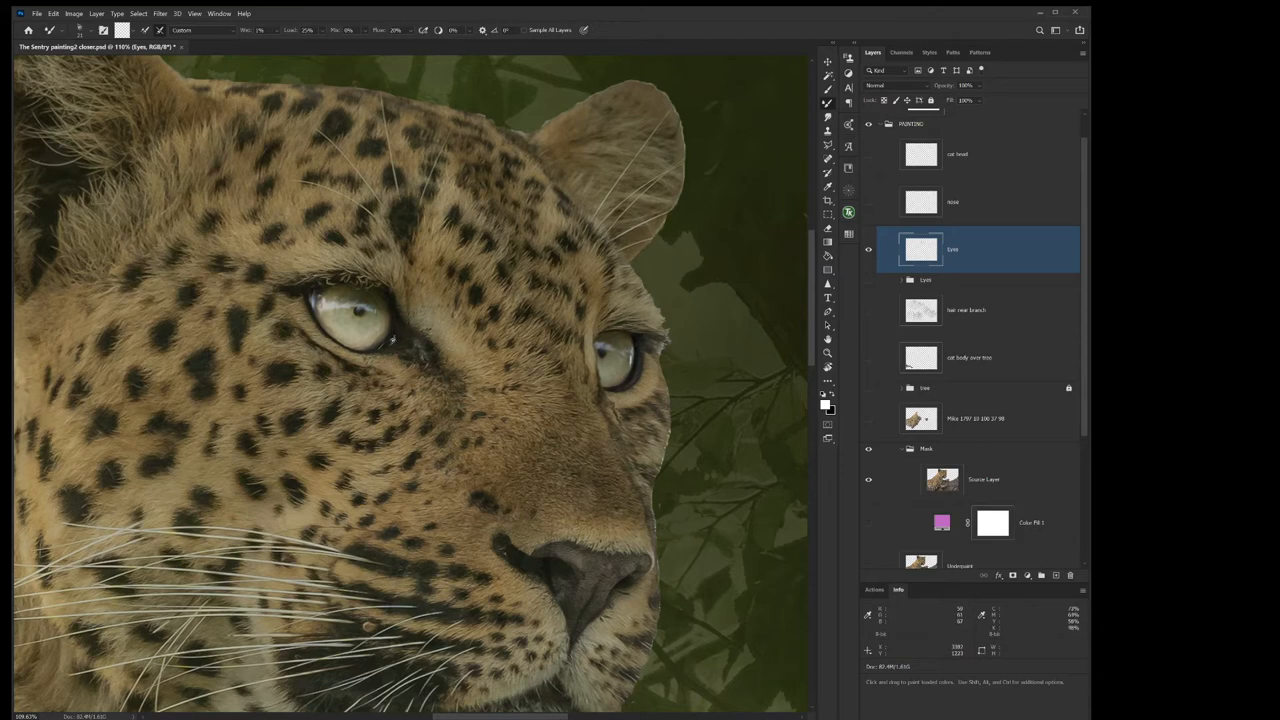
mouse_move(400, 338)
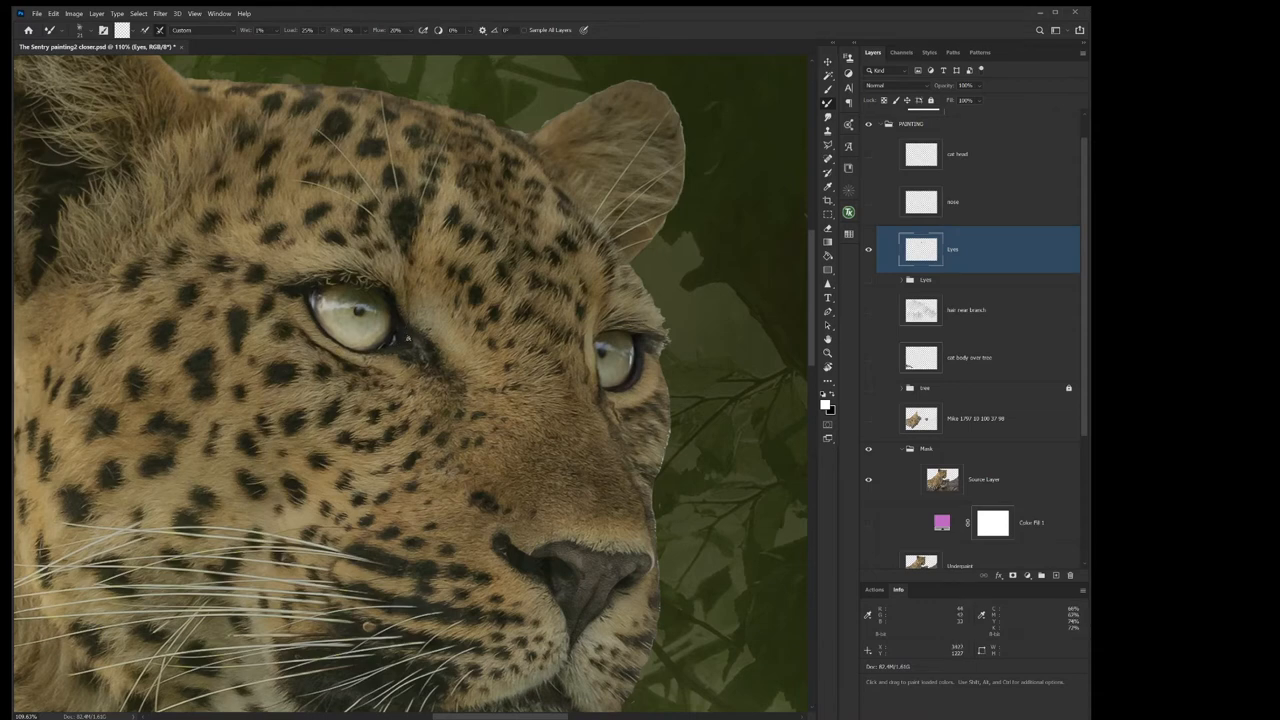
mouse_move(407, 347)
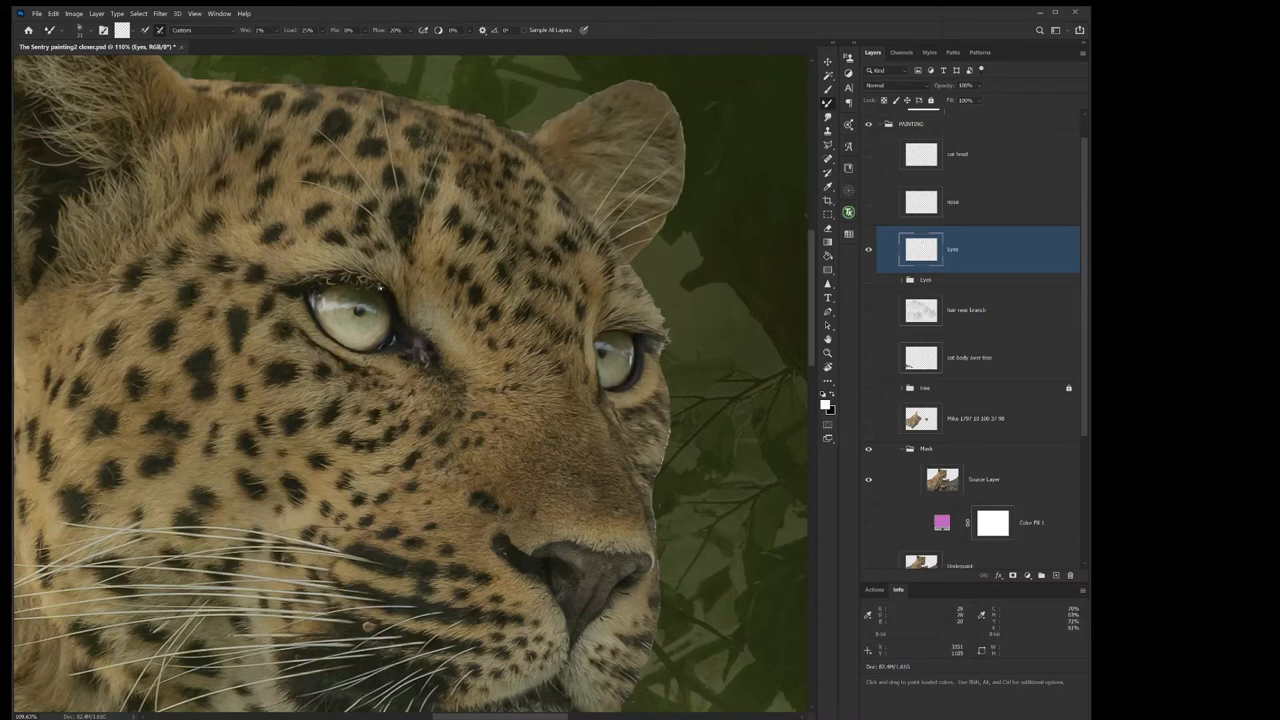
mouse_move(385, 352)
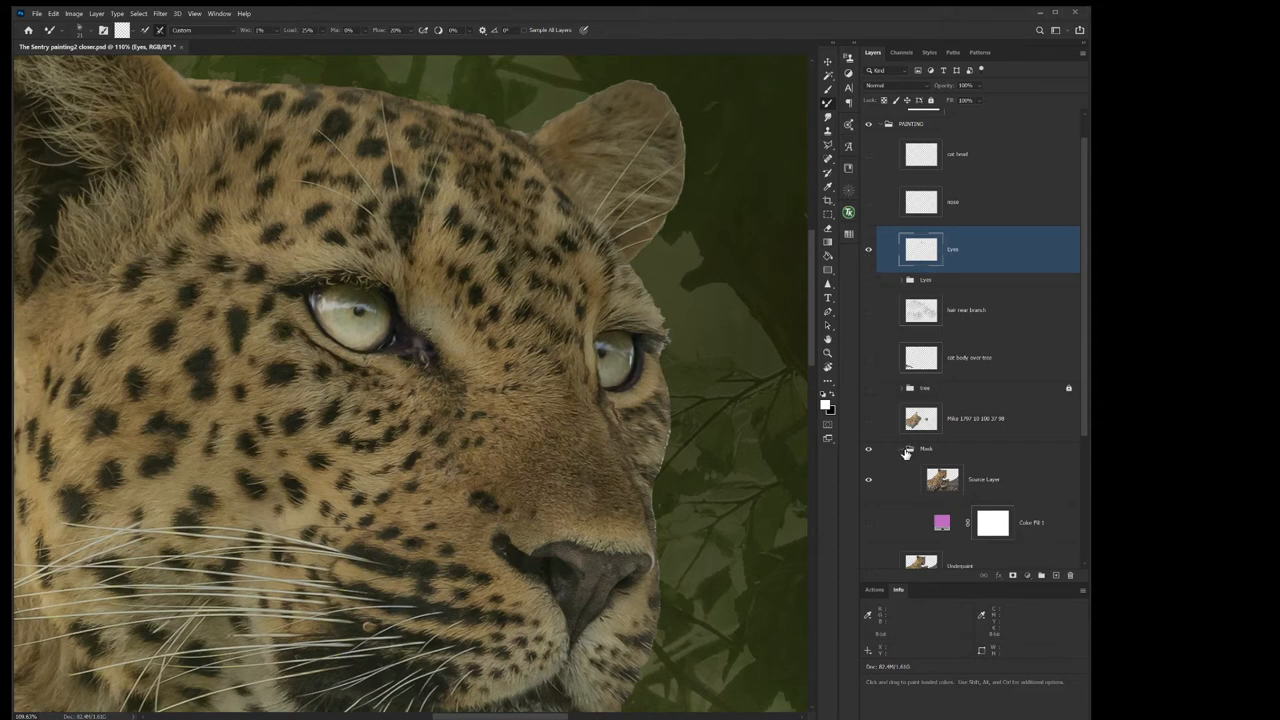
Select the Mask layer group in the Layers panel.
left_click(925, 448)
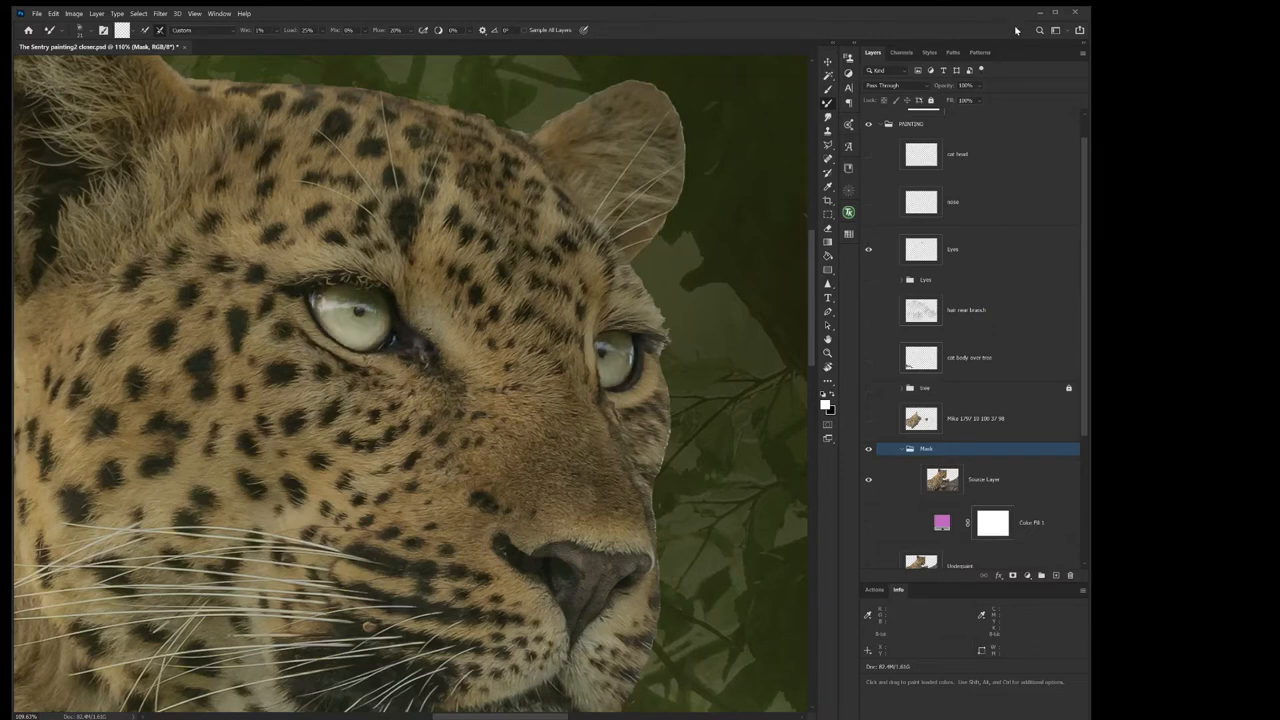
mouse_move(1067, 131)
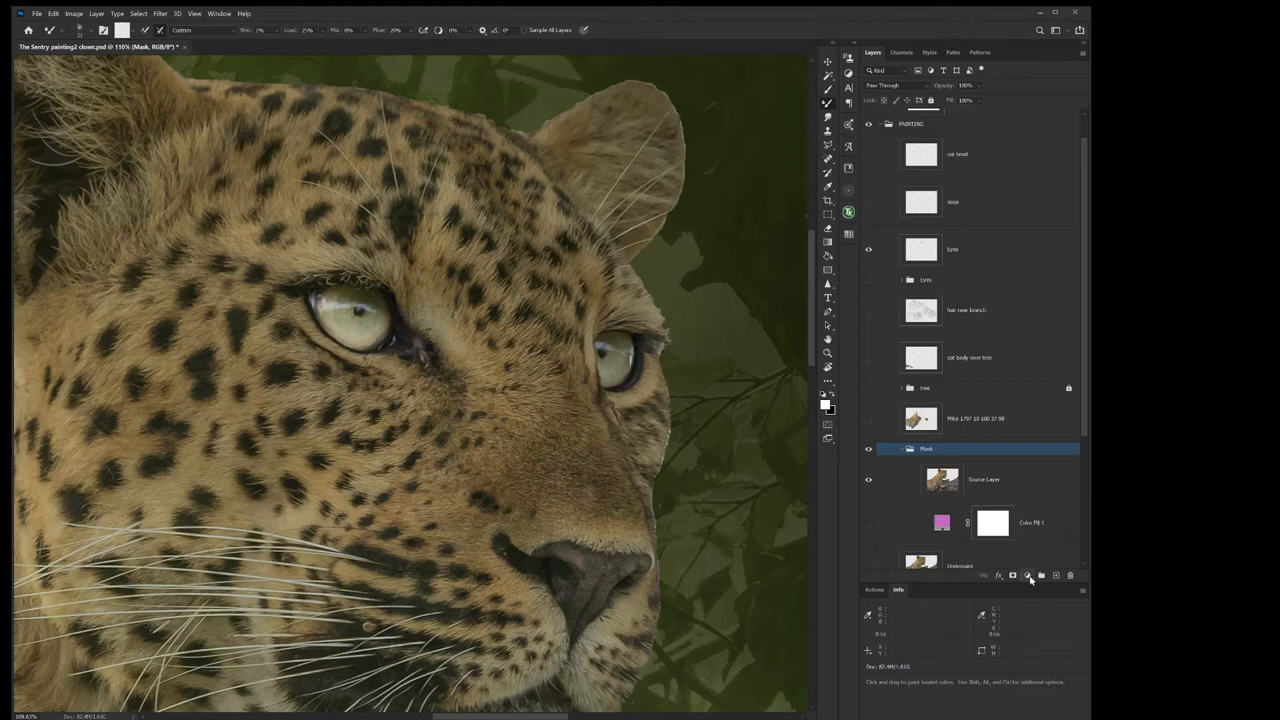
mouse_move(1048, 445)
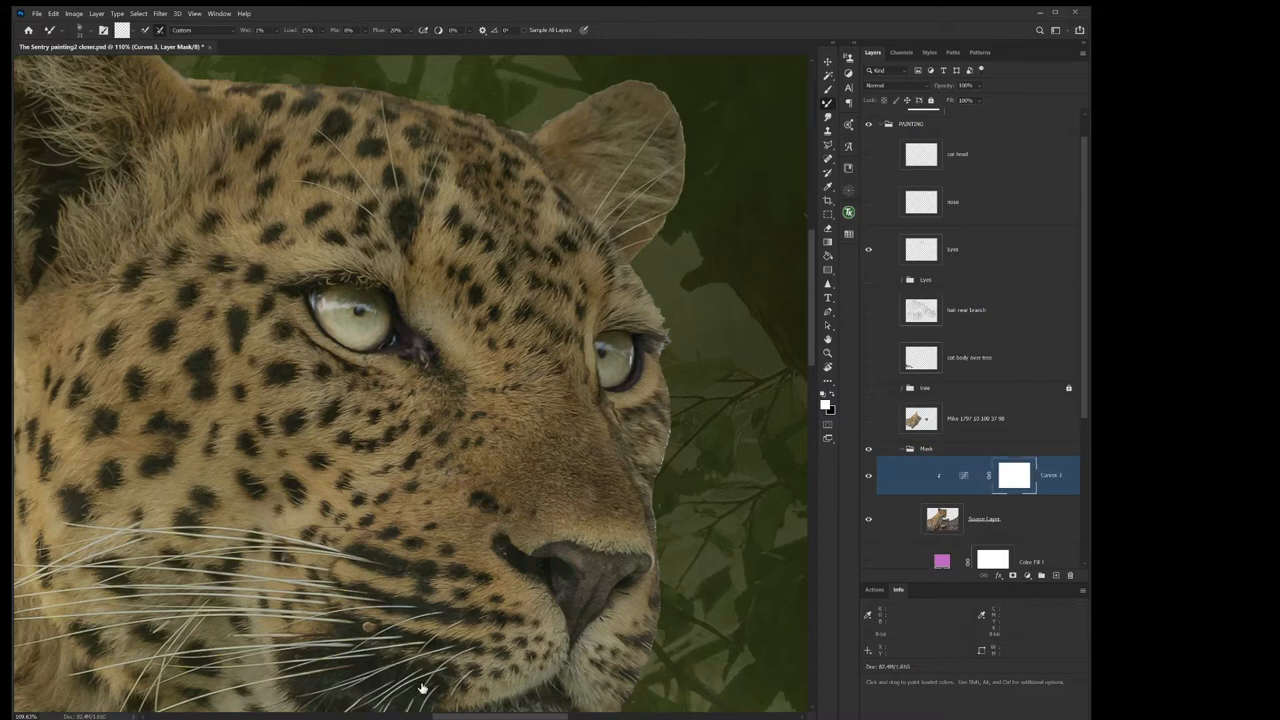
mouse_move(418, 695)
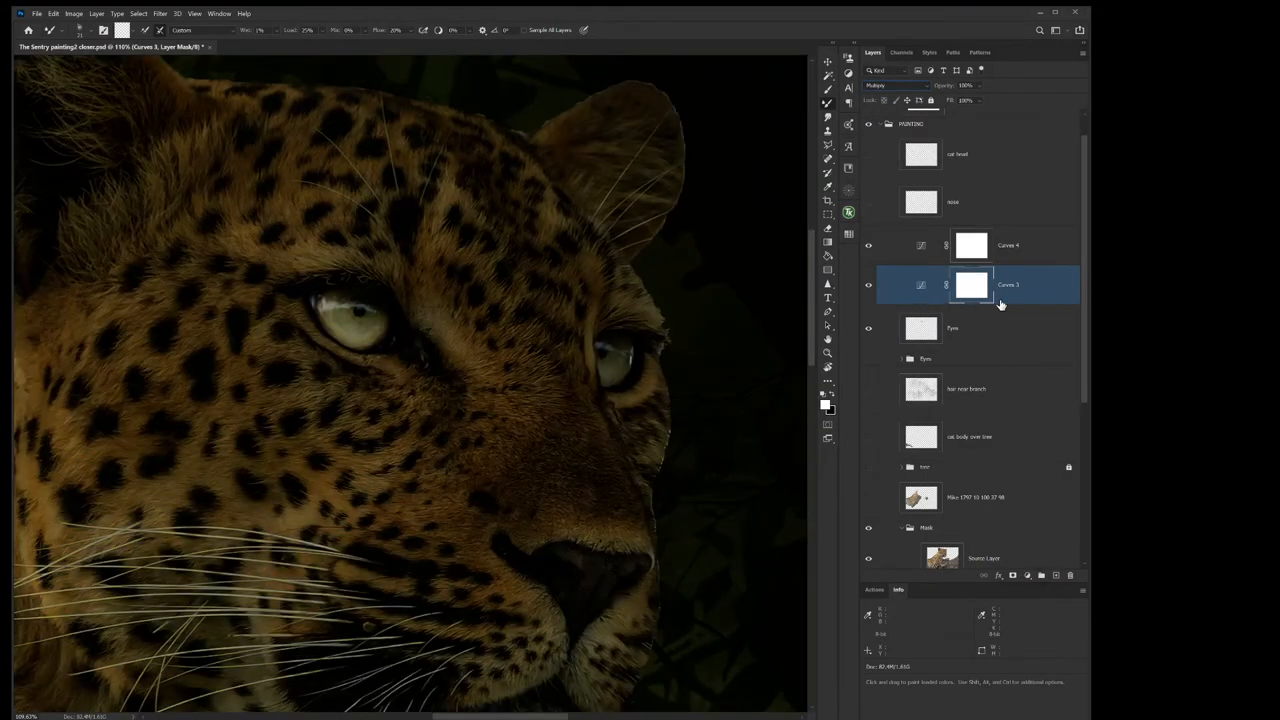
Select Curves 3 and Curves 4 and clip them to the Eyes layer.
left_click(1007, 245)
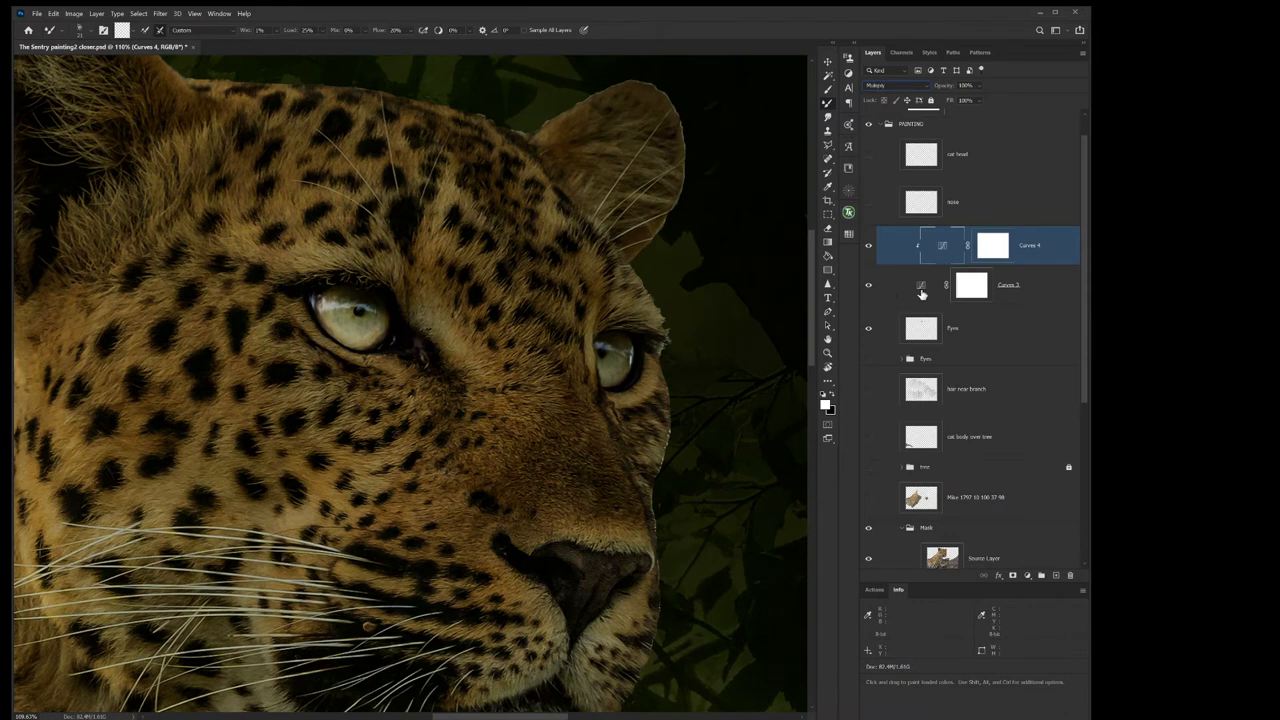
left_click(971, 285)
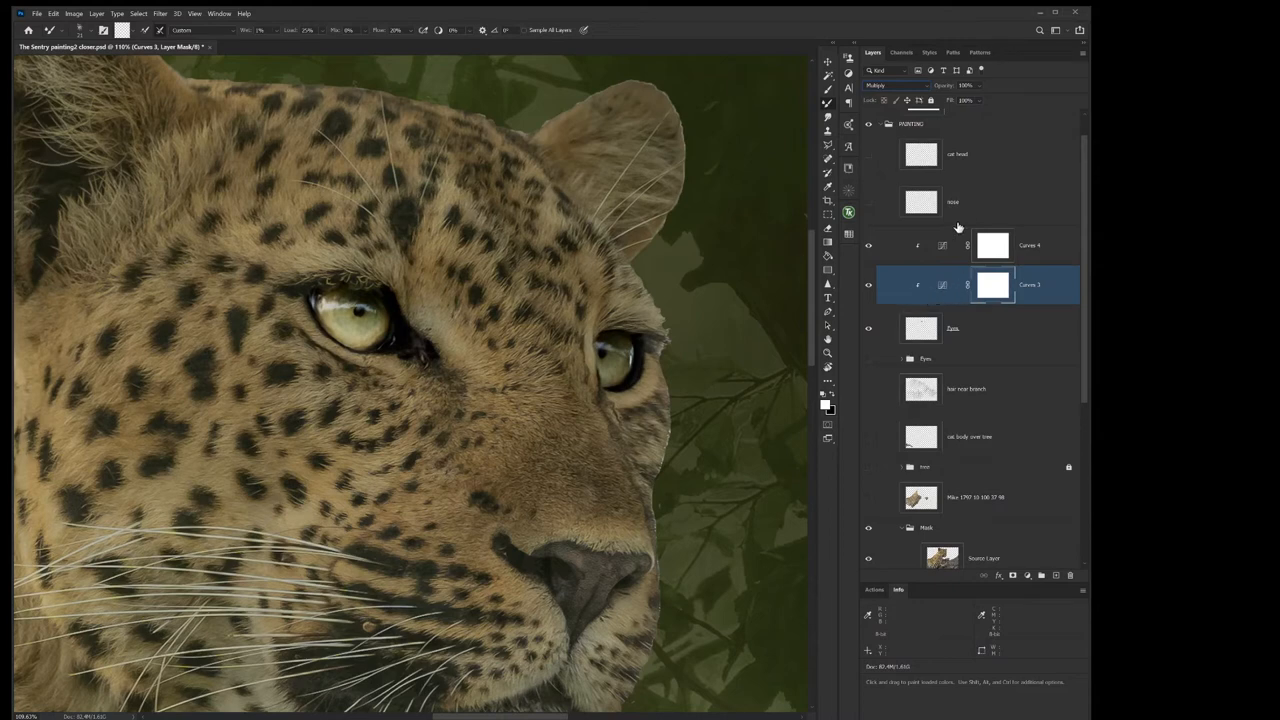
left_click(1029, 245)
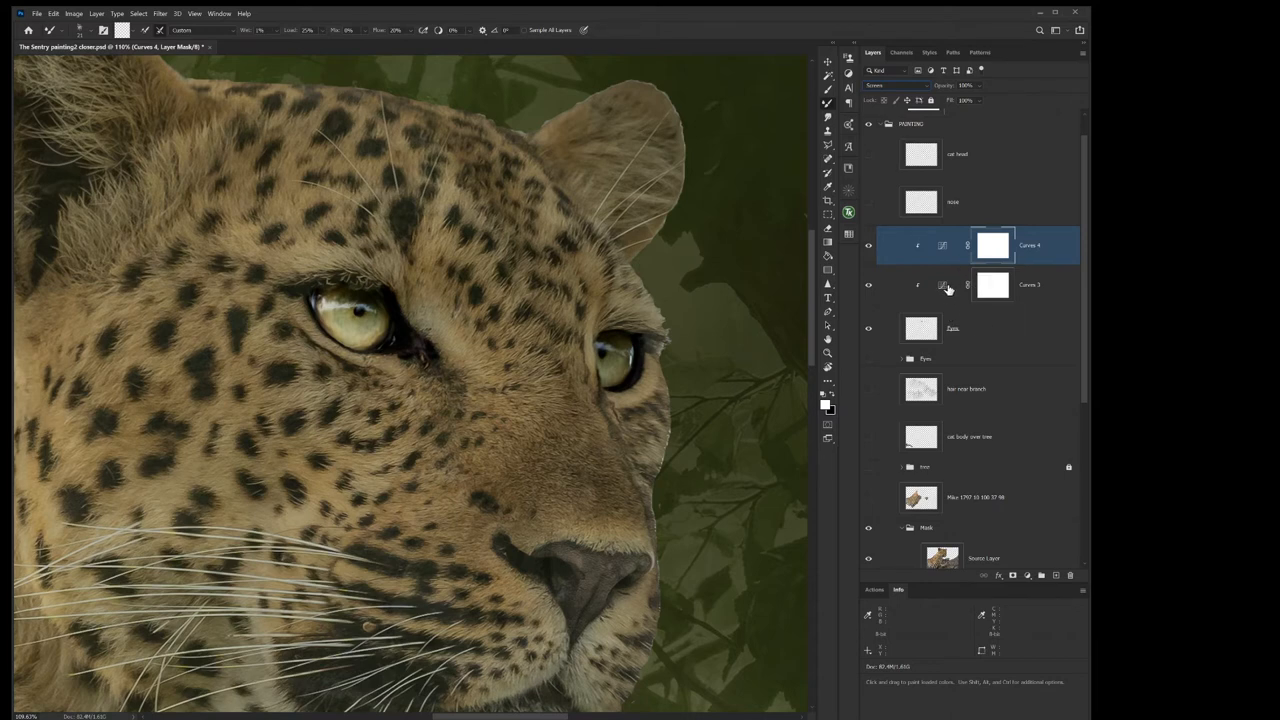
left_click(992, 285)
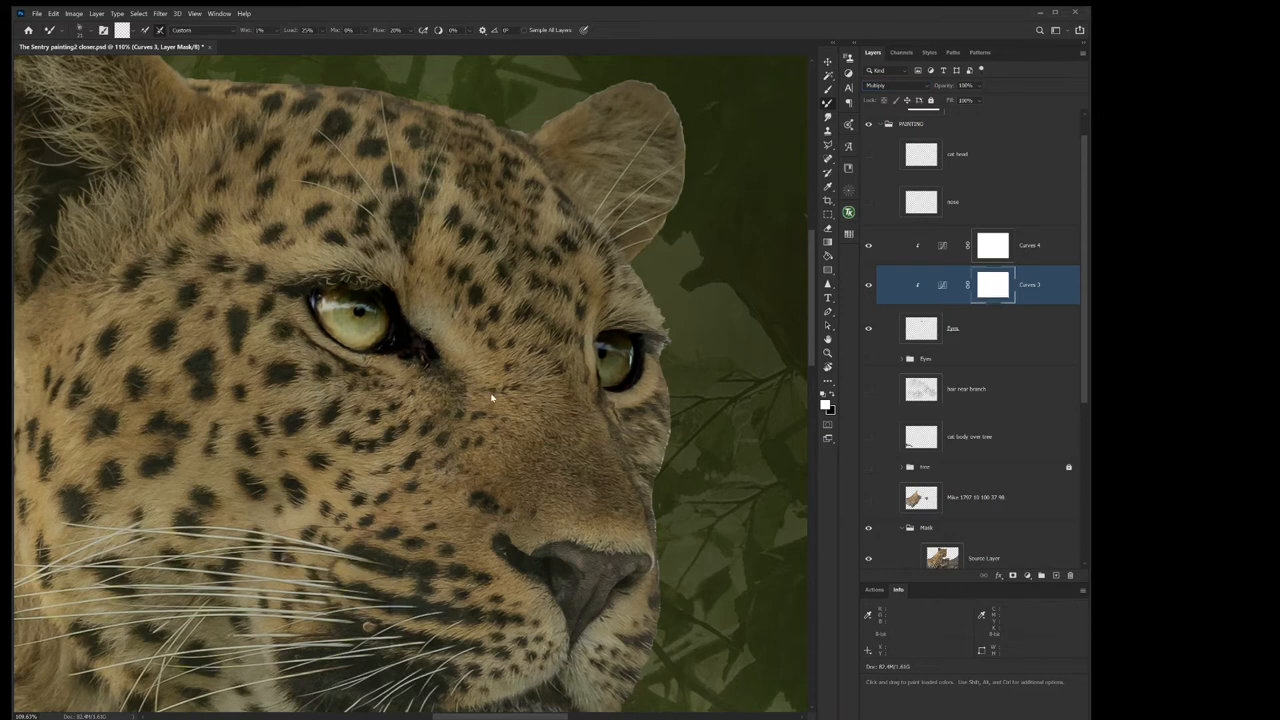
mouse_move(484, 398)
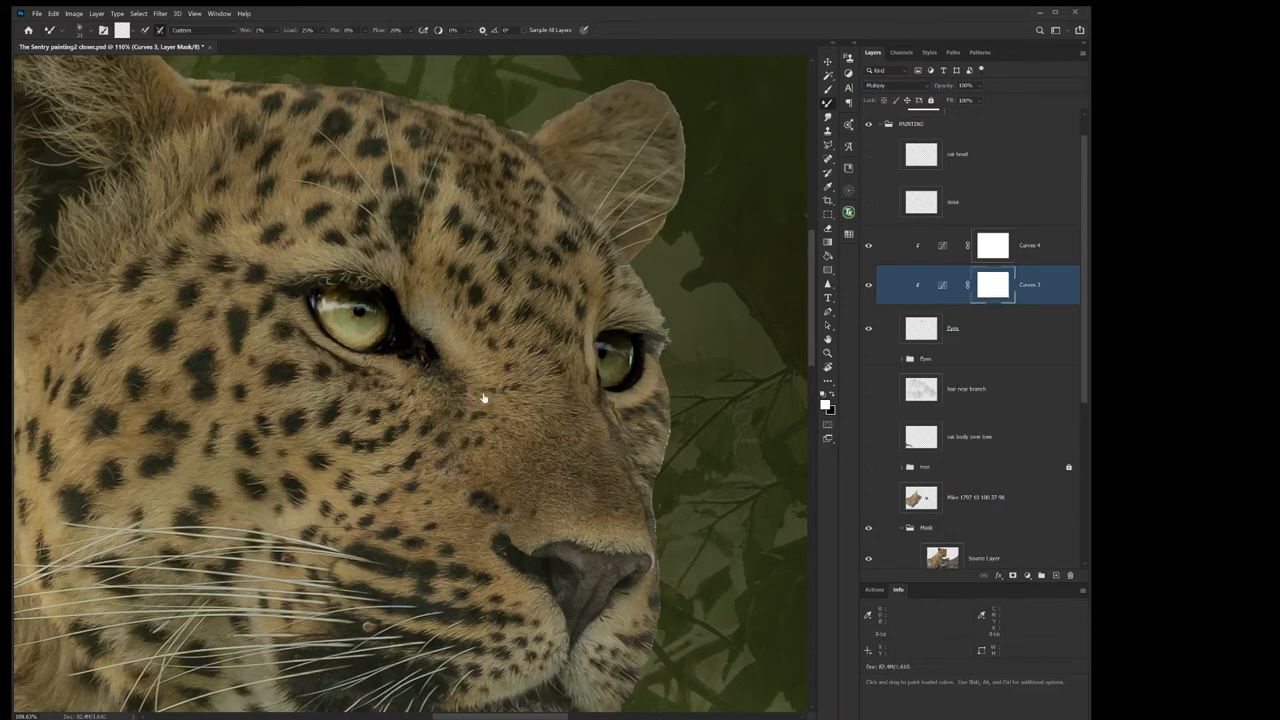
left_click(1030, 245)
type("screen")
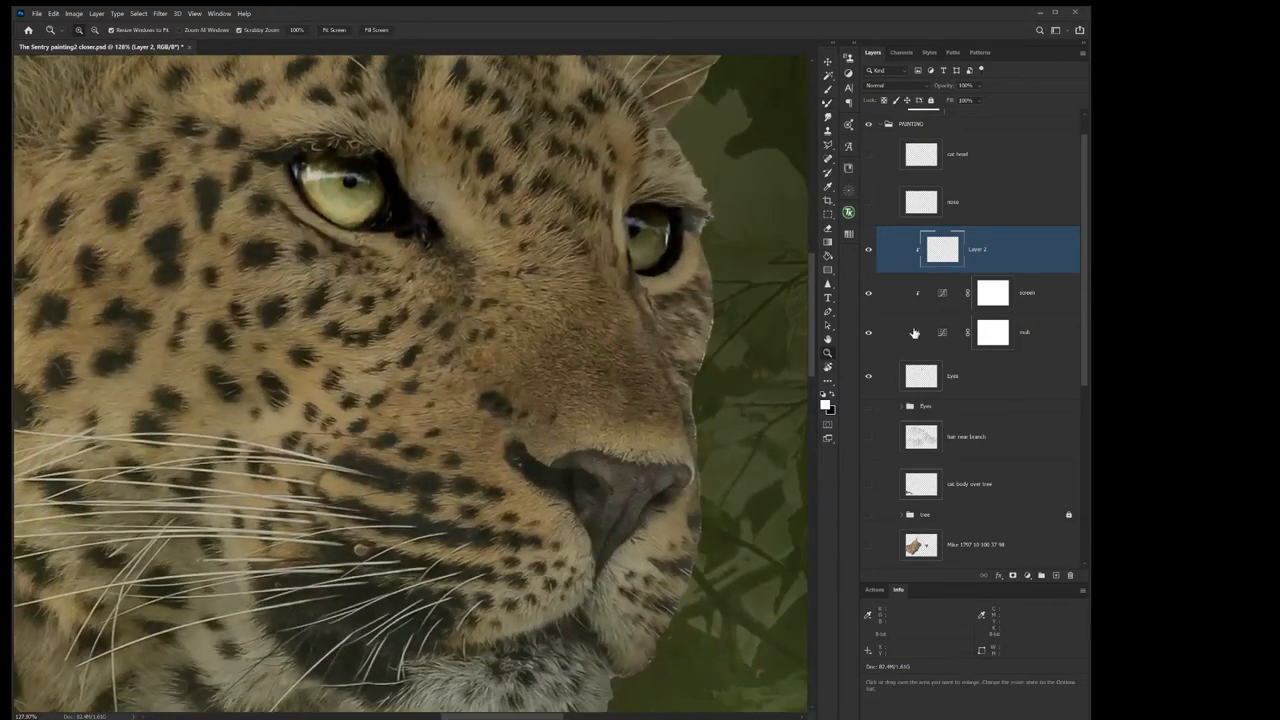
Rename the new Layer 2 above the clipped curves to 'color dodge fx'.
left_click(951, 375)
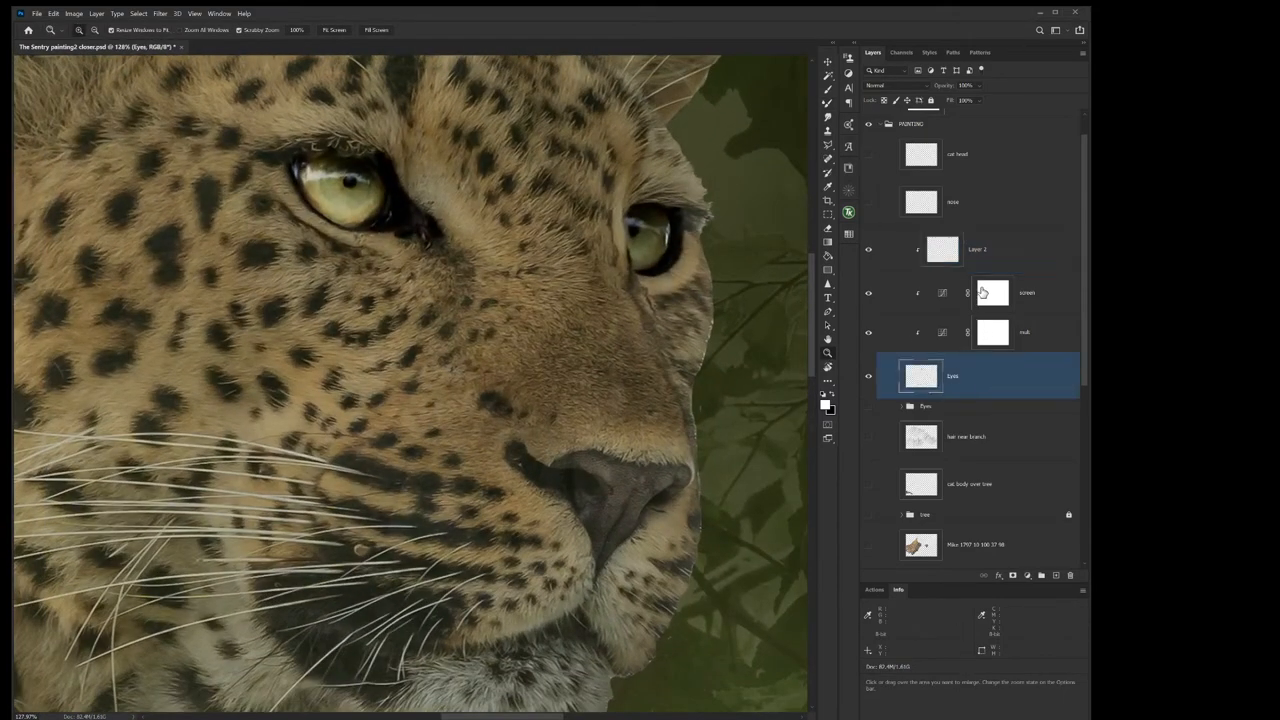
left_click(977, 249)
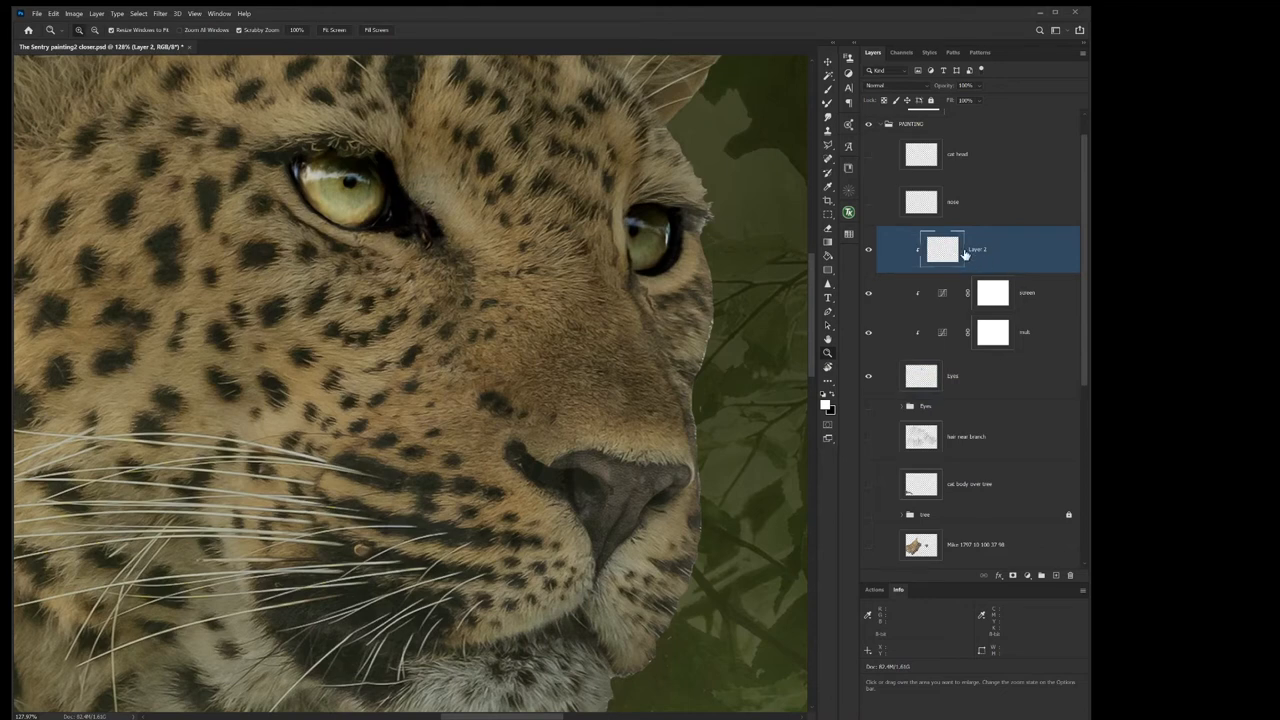
double_click(977, 249)
type("color dodge fx")
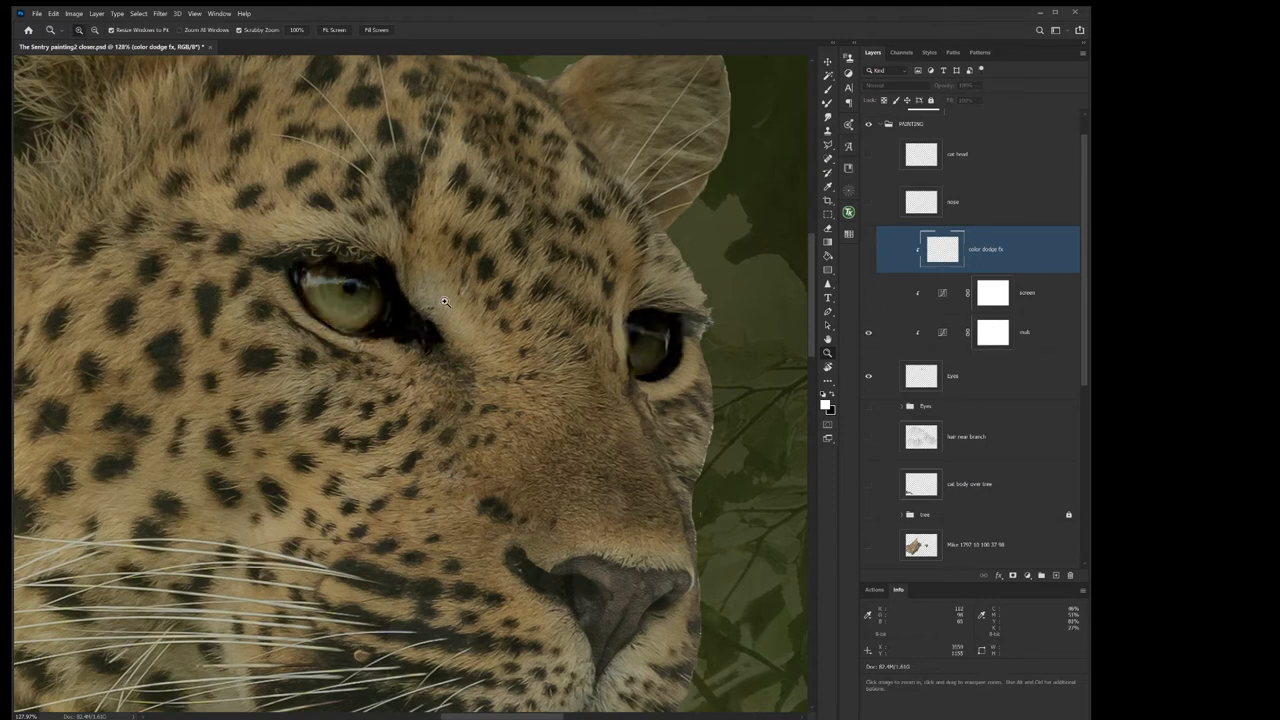
Target the mult curves layer and switch to the Brush tool.
left_click(993, 332)
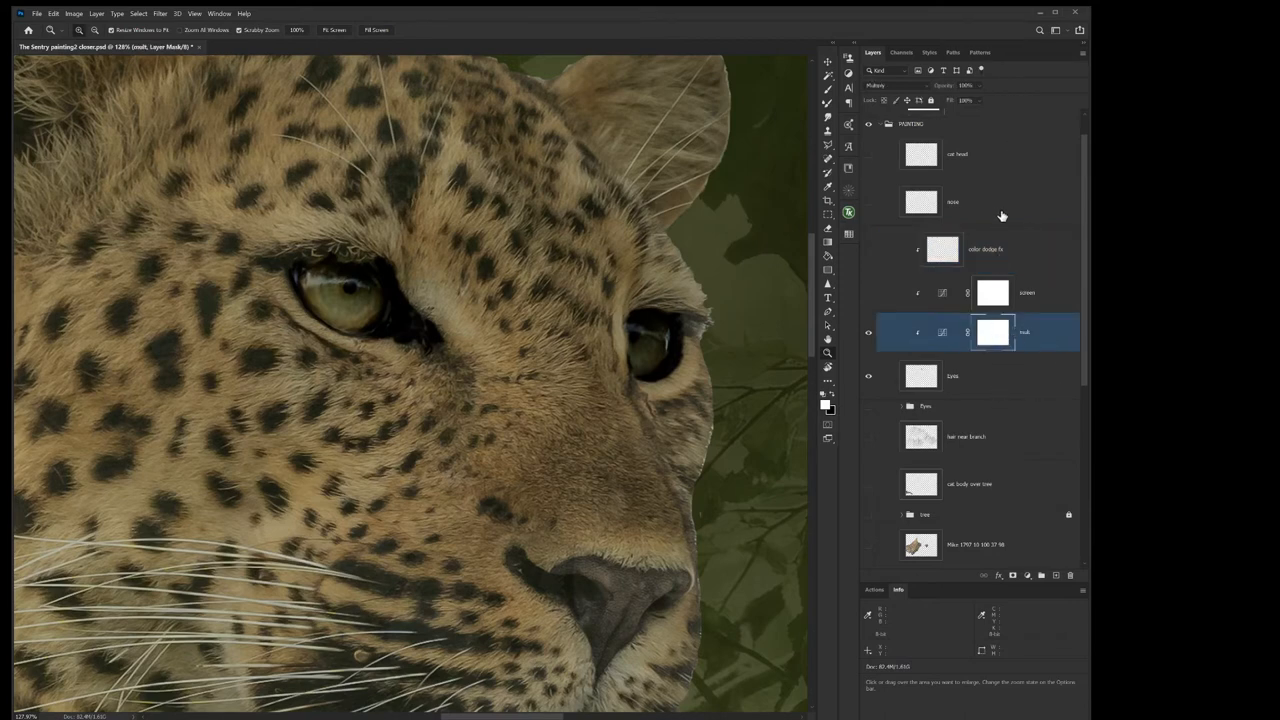
left_click(993, 292)
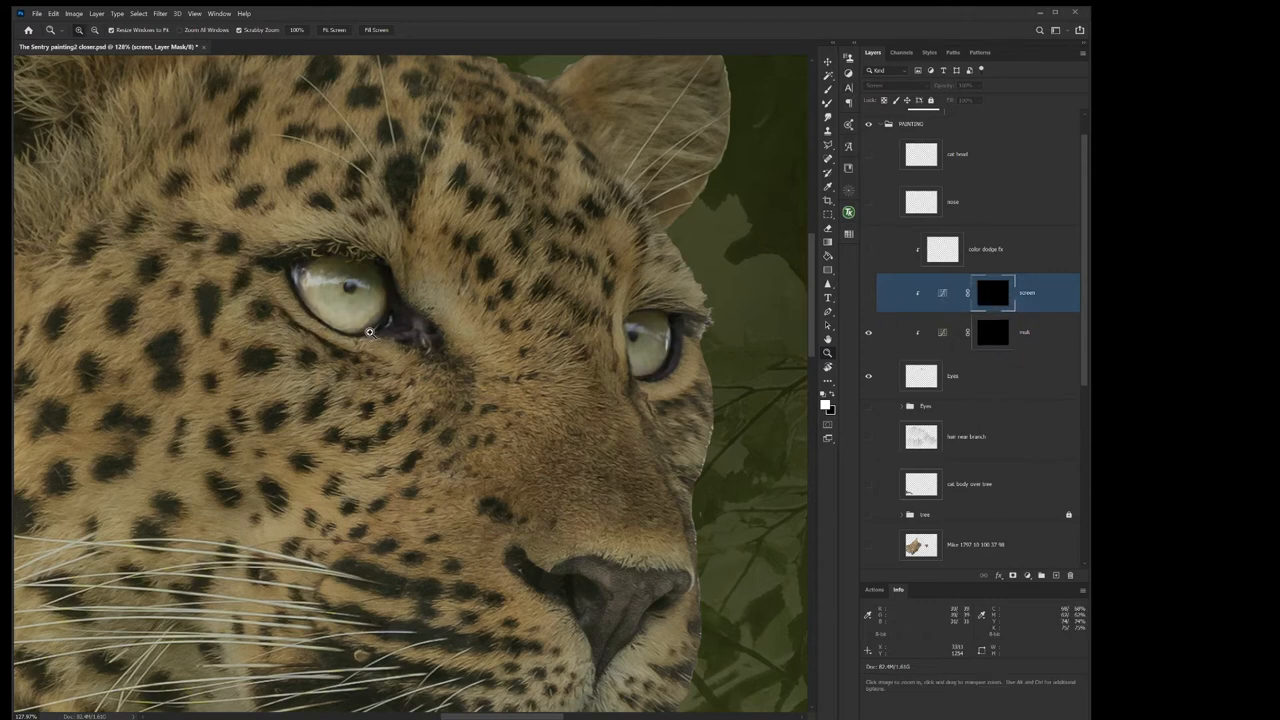
left_click(828, 90)
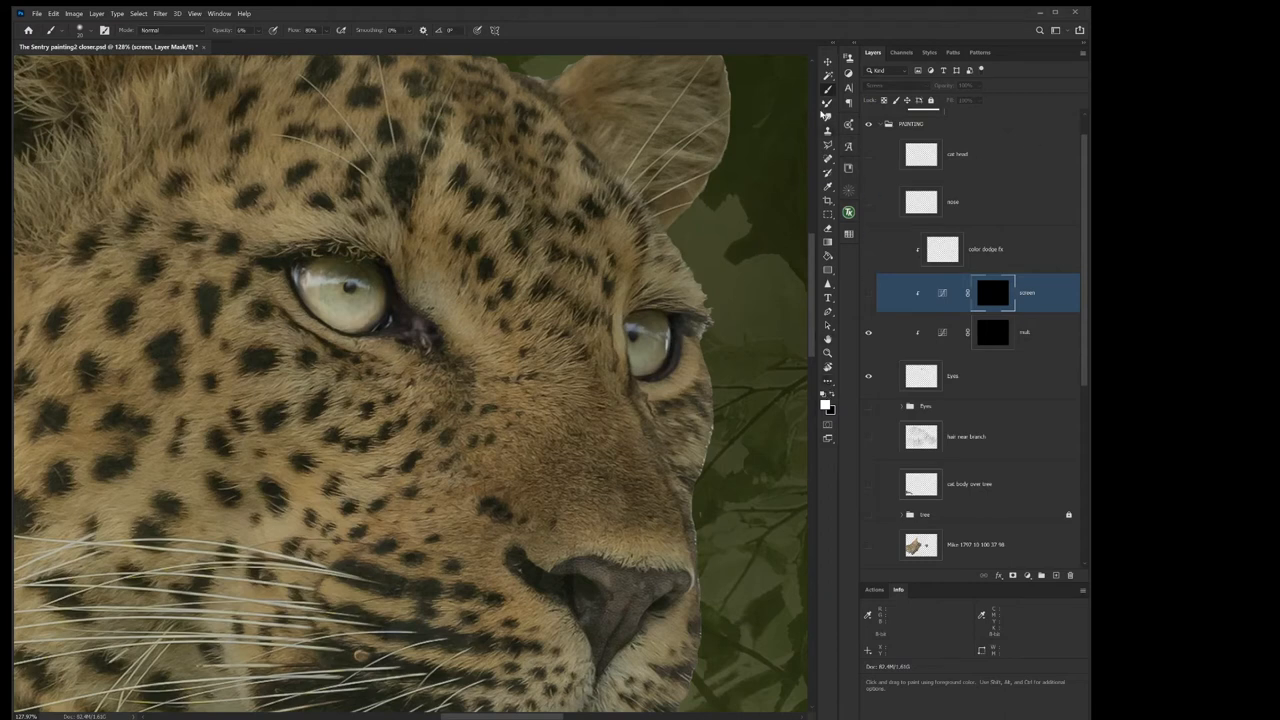
mouse_move(999, 367)
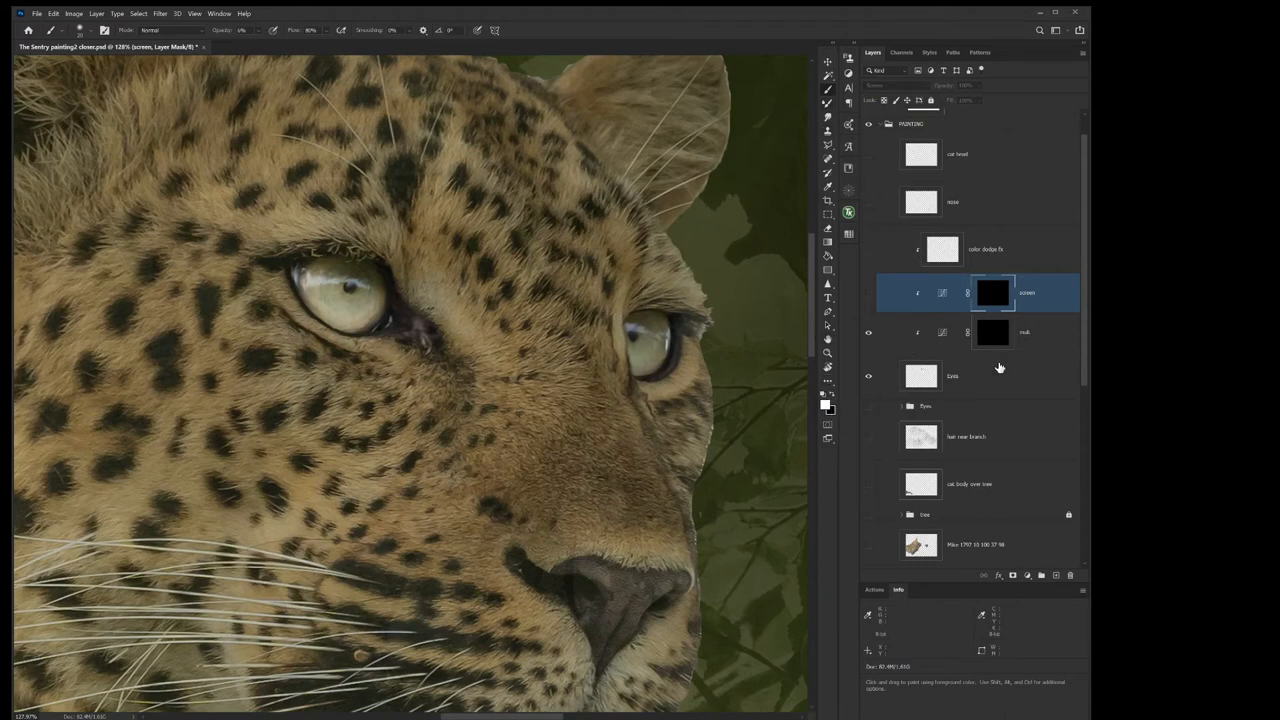
mouse_move(565, 389)
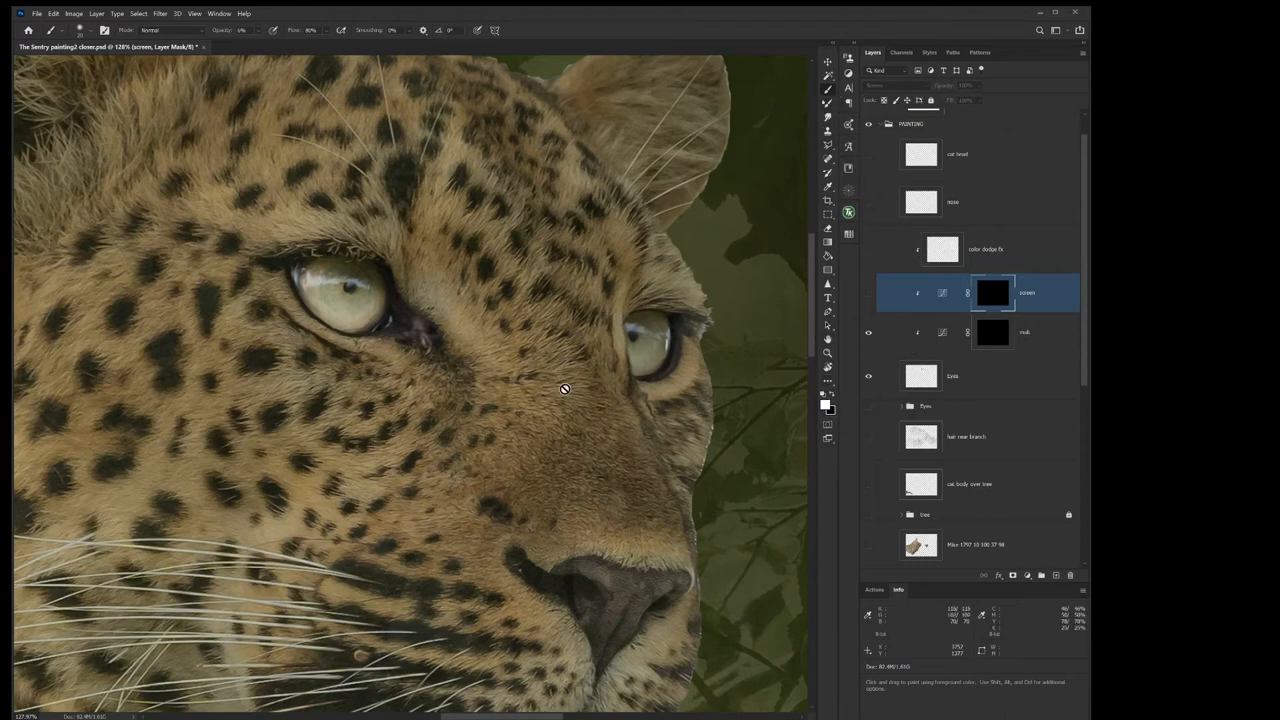
Target the mult layer's mask and disable it to compare the darkening.
left_click(993, 332)
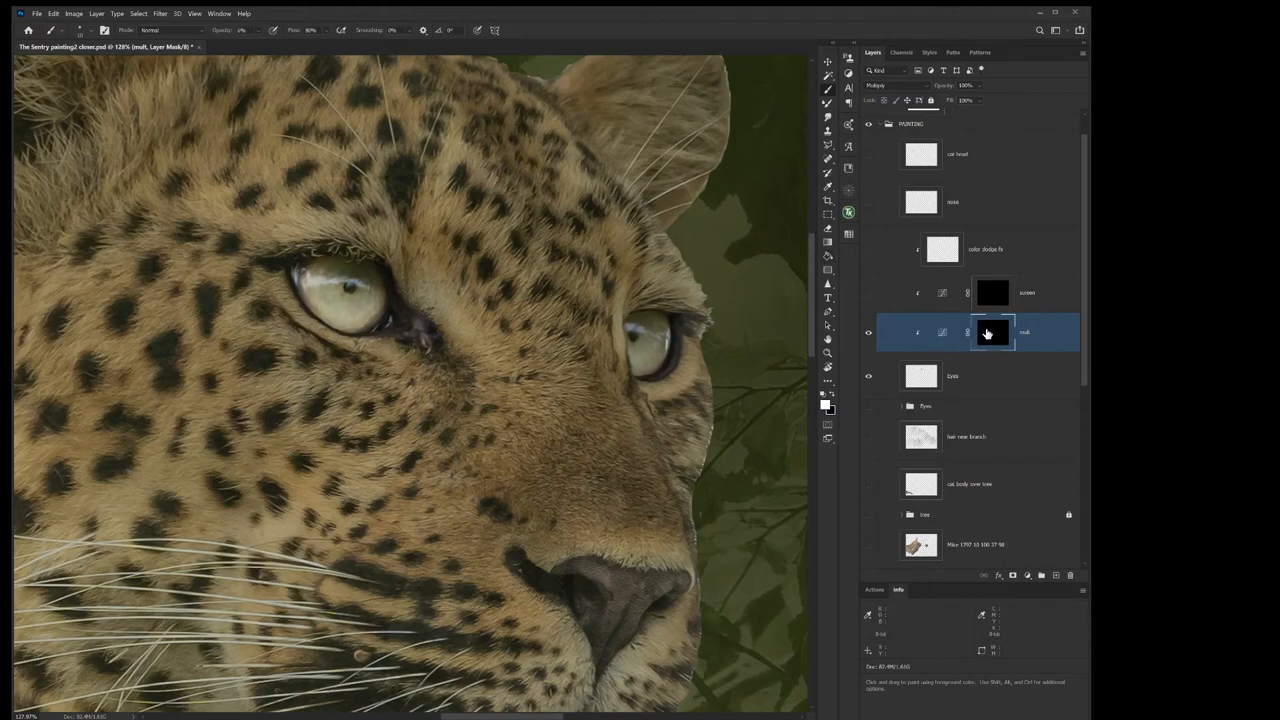
mouse_move(990, 330)
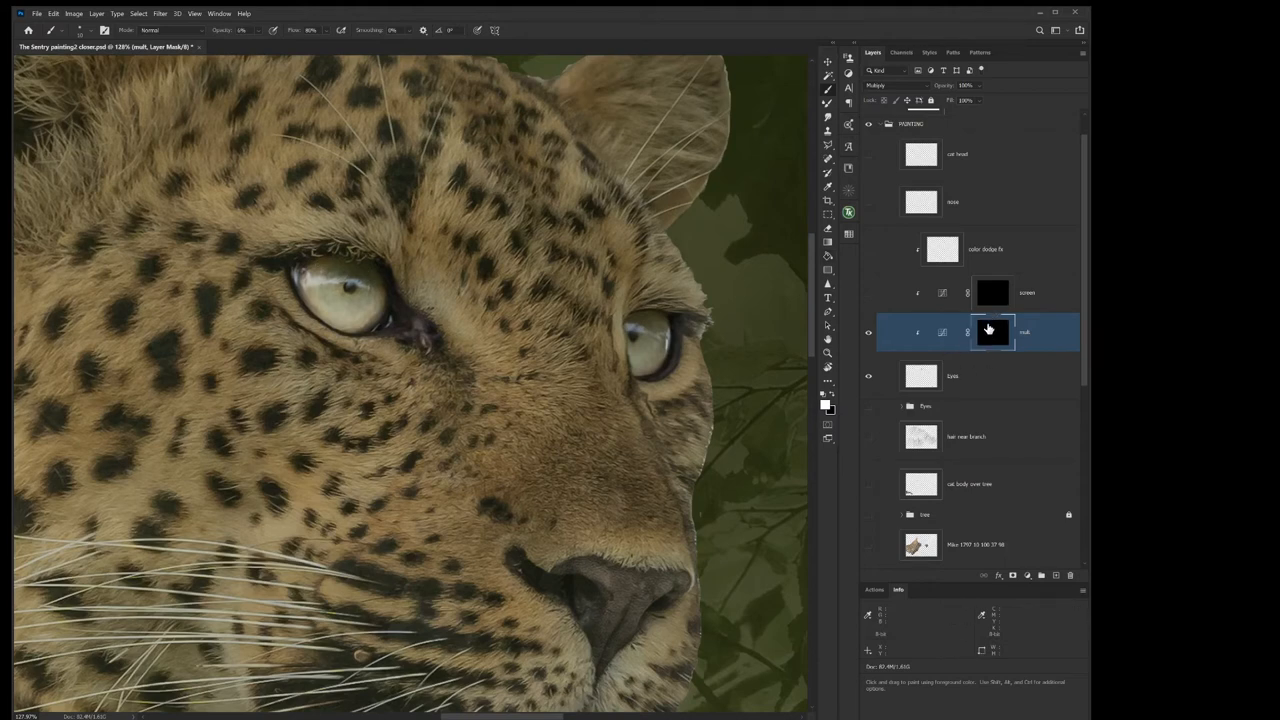
left_click(992, 332)
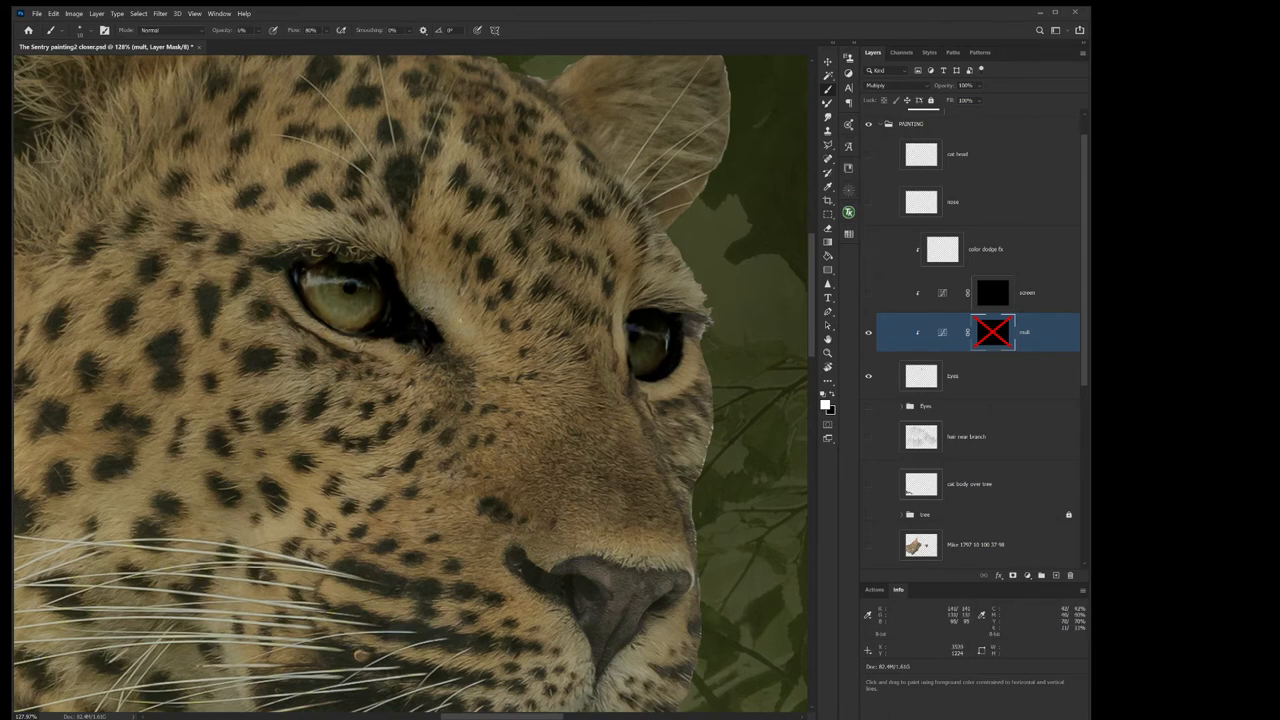
mouse_move(656, 323)
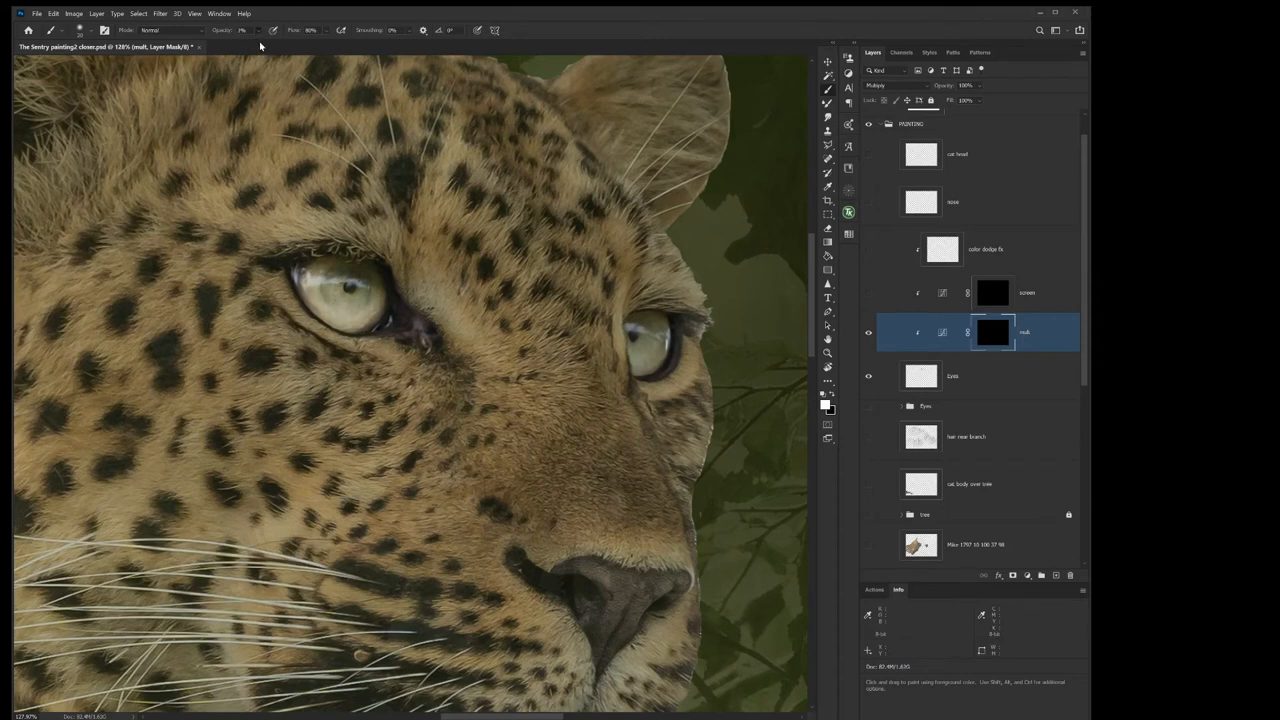
mouse_move(277, 391)
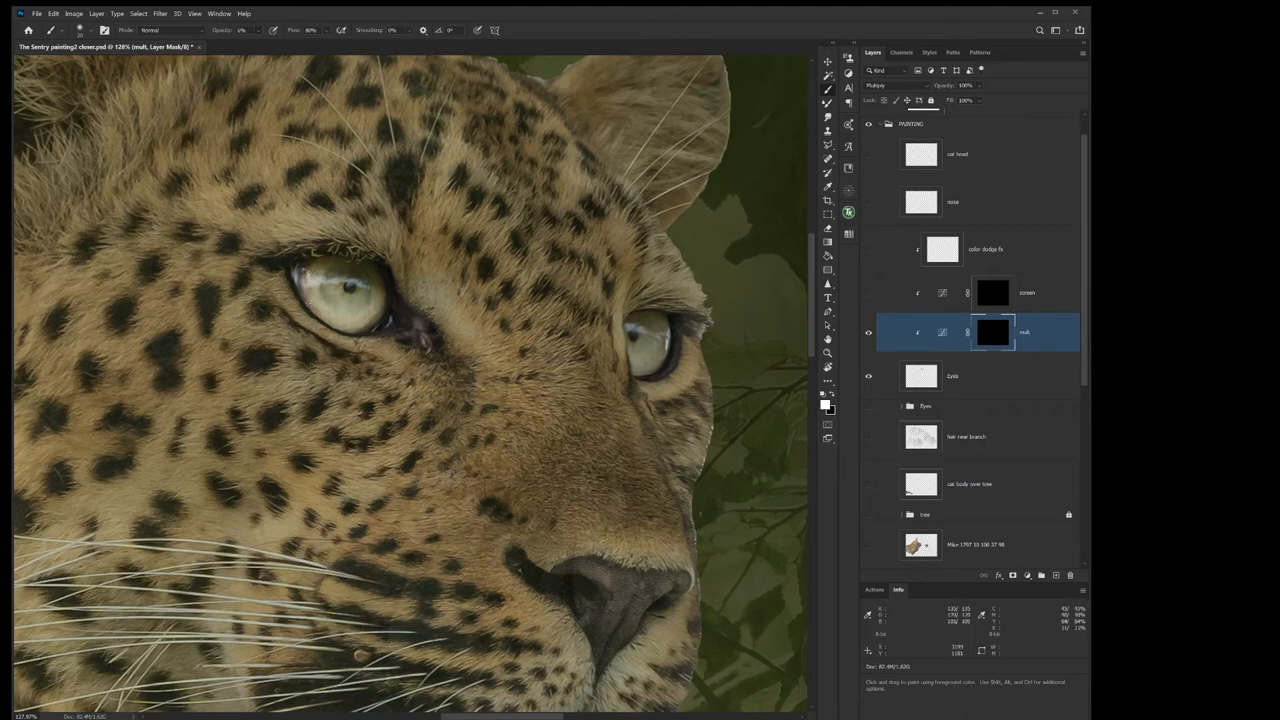
mouse_move(365, 323)
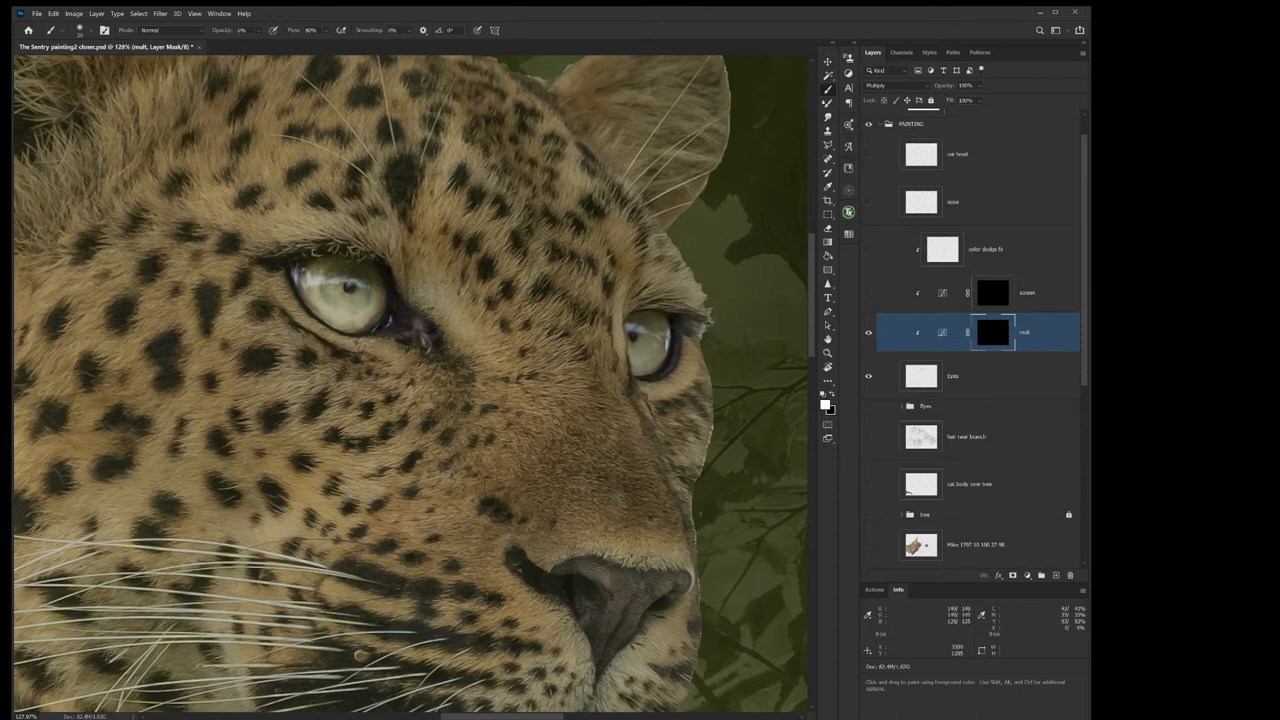
mouse_move(360, 312)
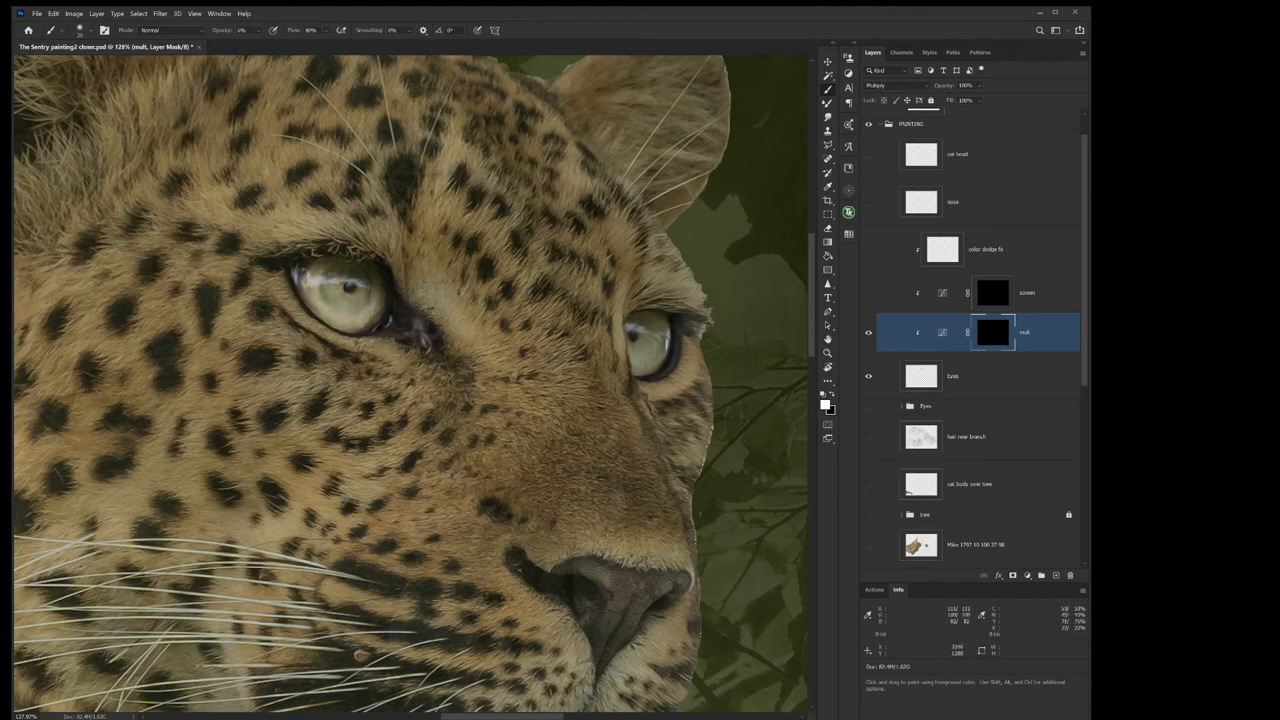
mouse_move(648, 313)
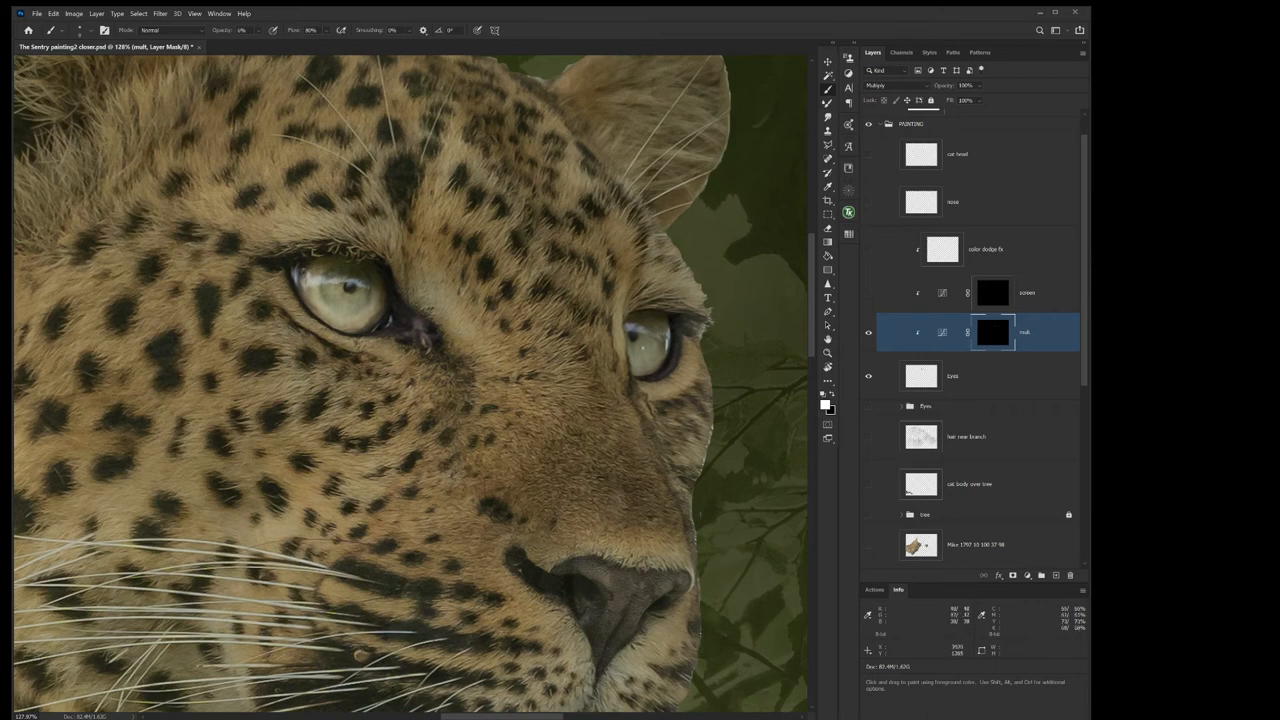
mouse_move(645, 355)
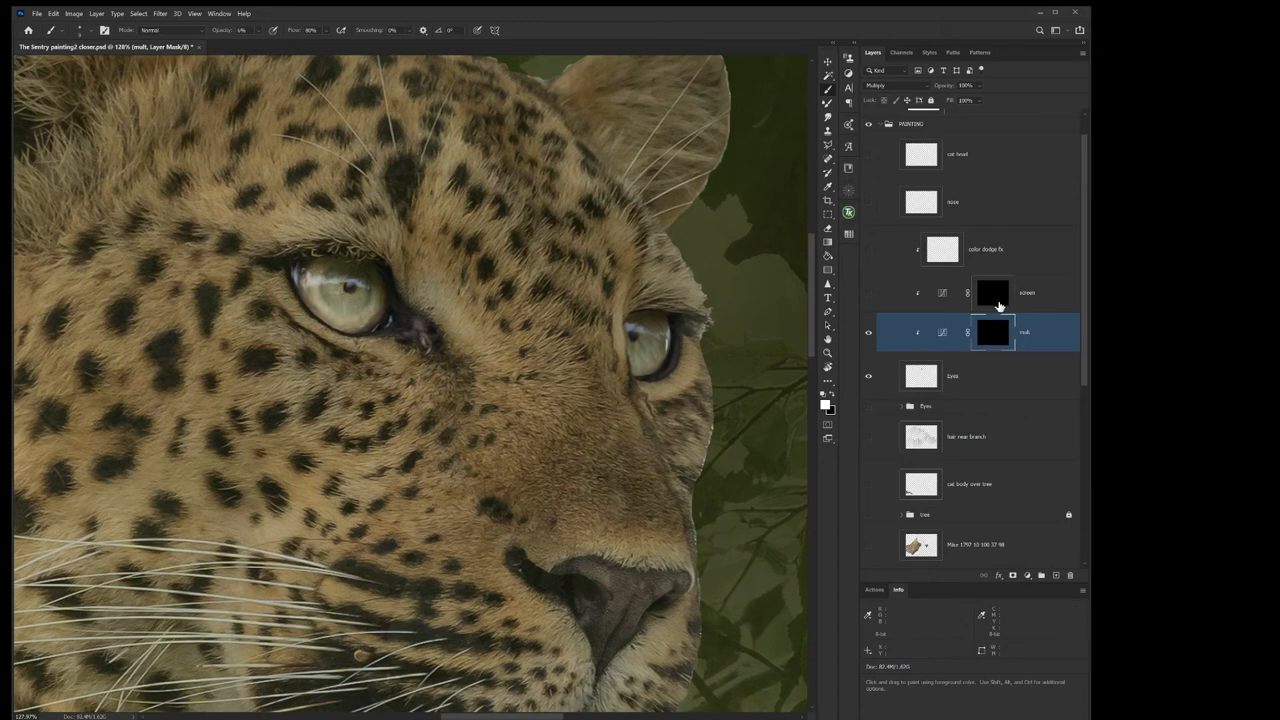
Make the screen curves layer visible and target its mask.
left_click(1010, 292)
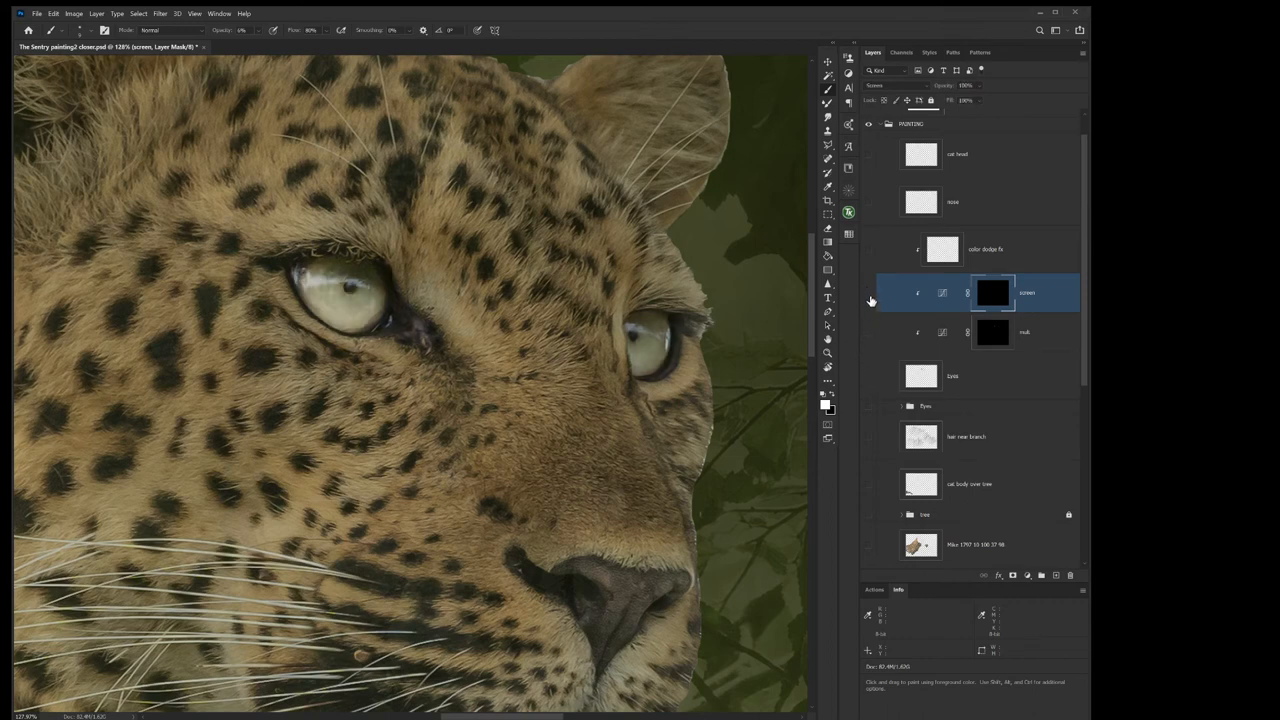
left_click(868, 293)
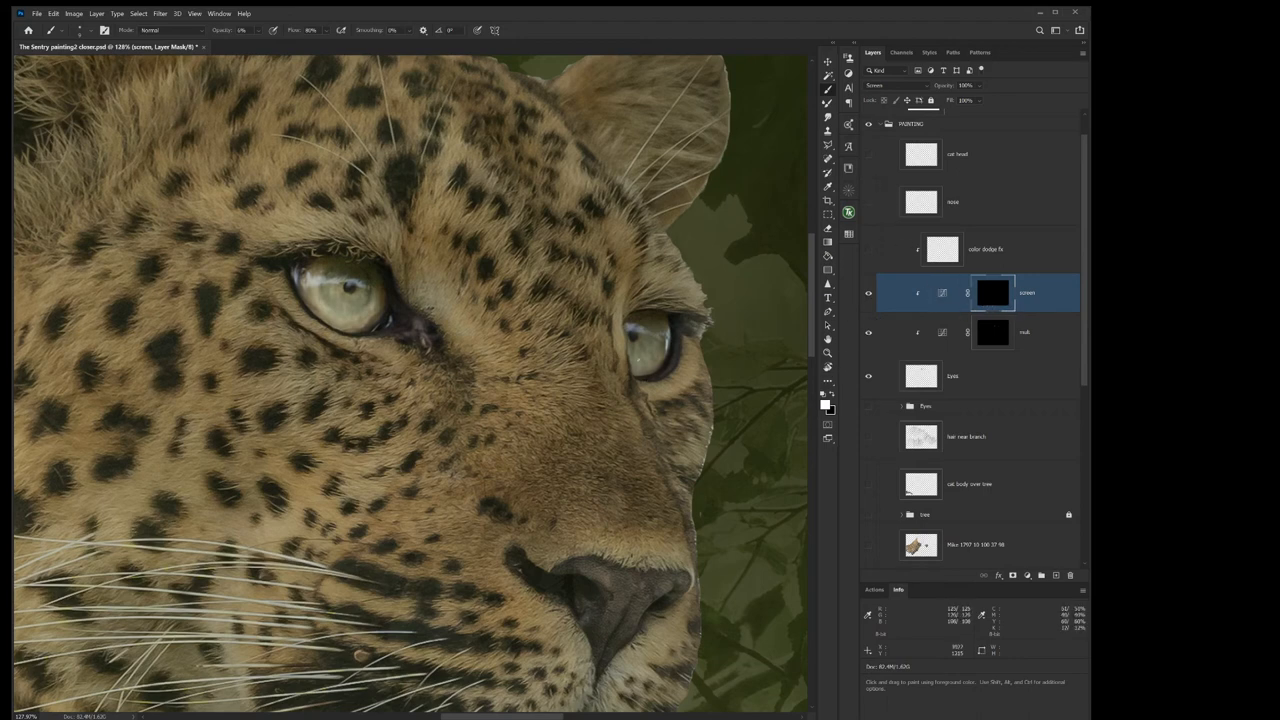
mouse_move(636, 337)
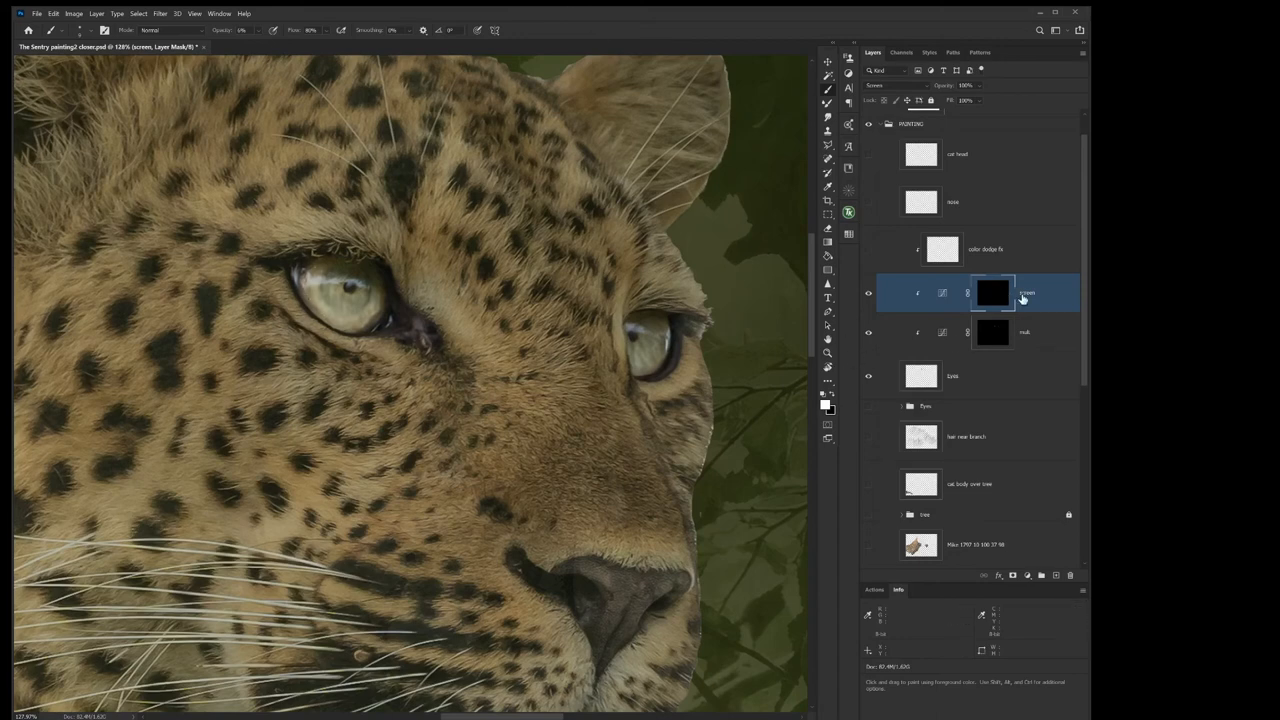
left_click(992, 332)
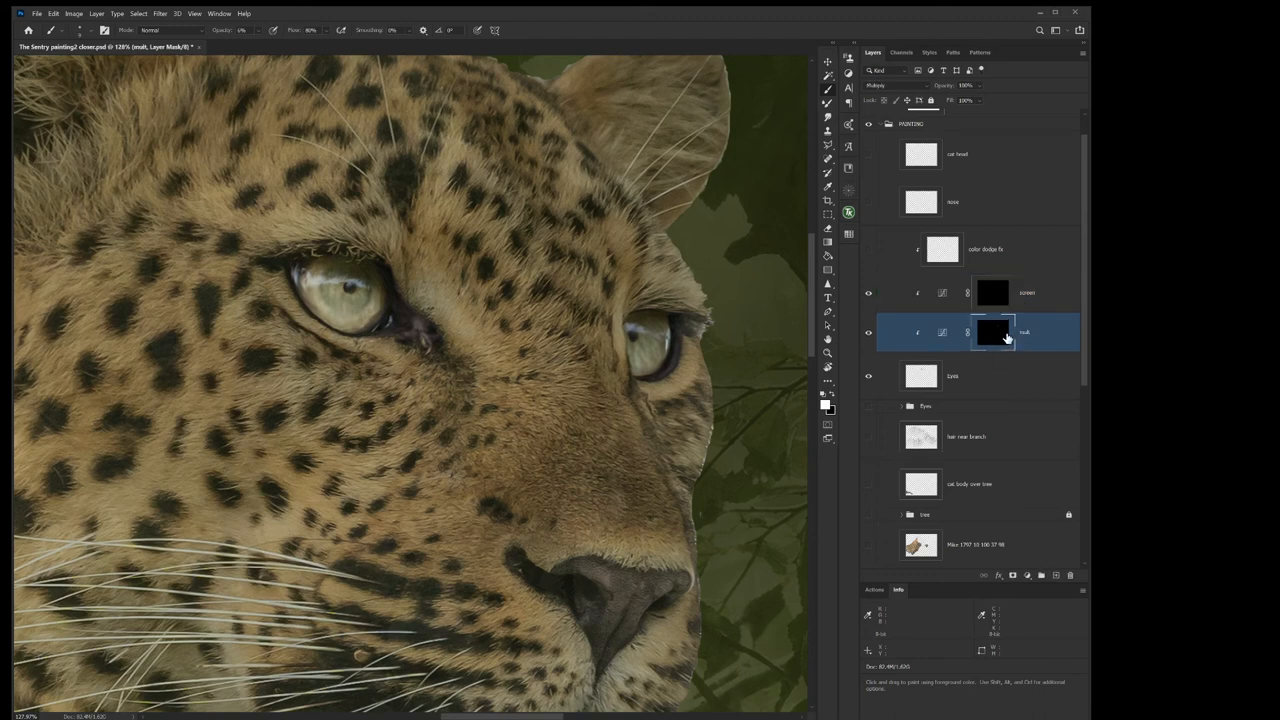
left_click(1026, 293)
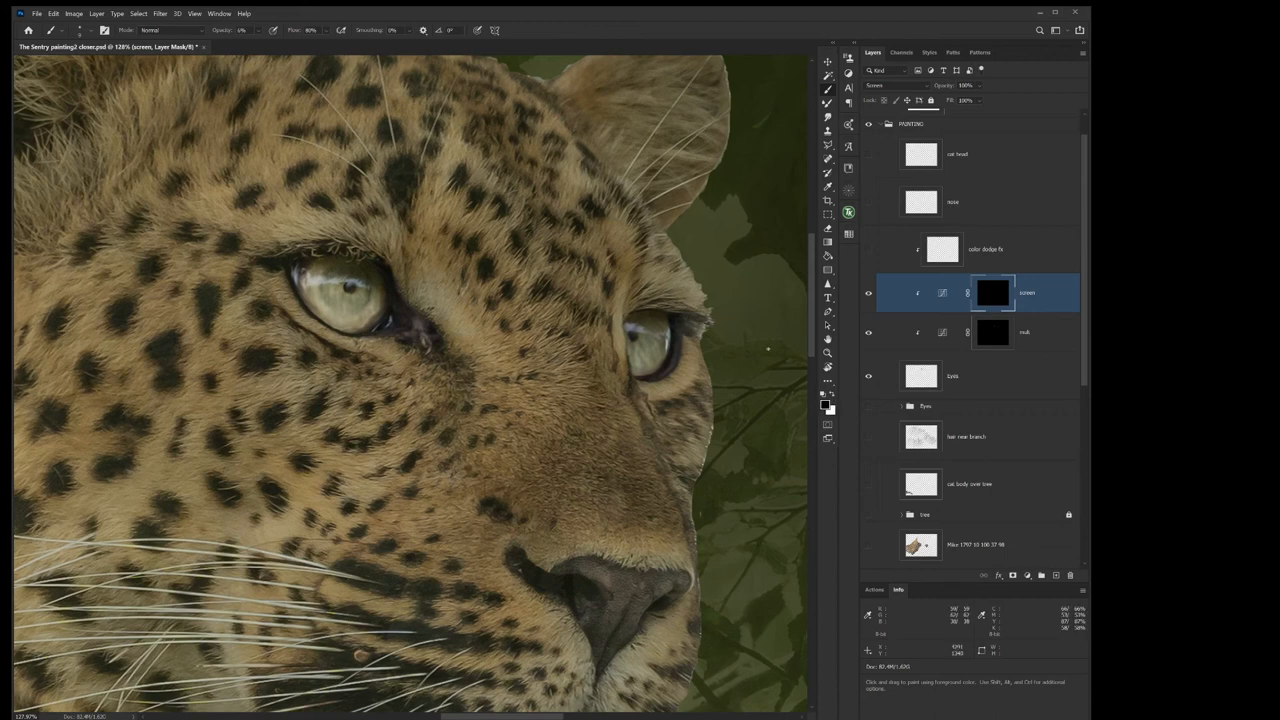
mouse_move(768, 349)
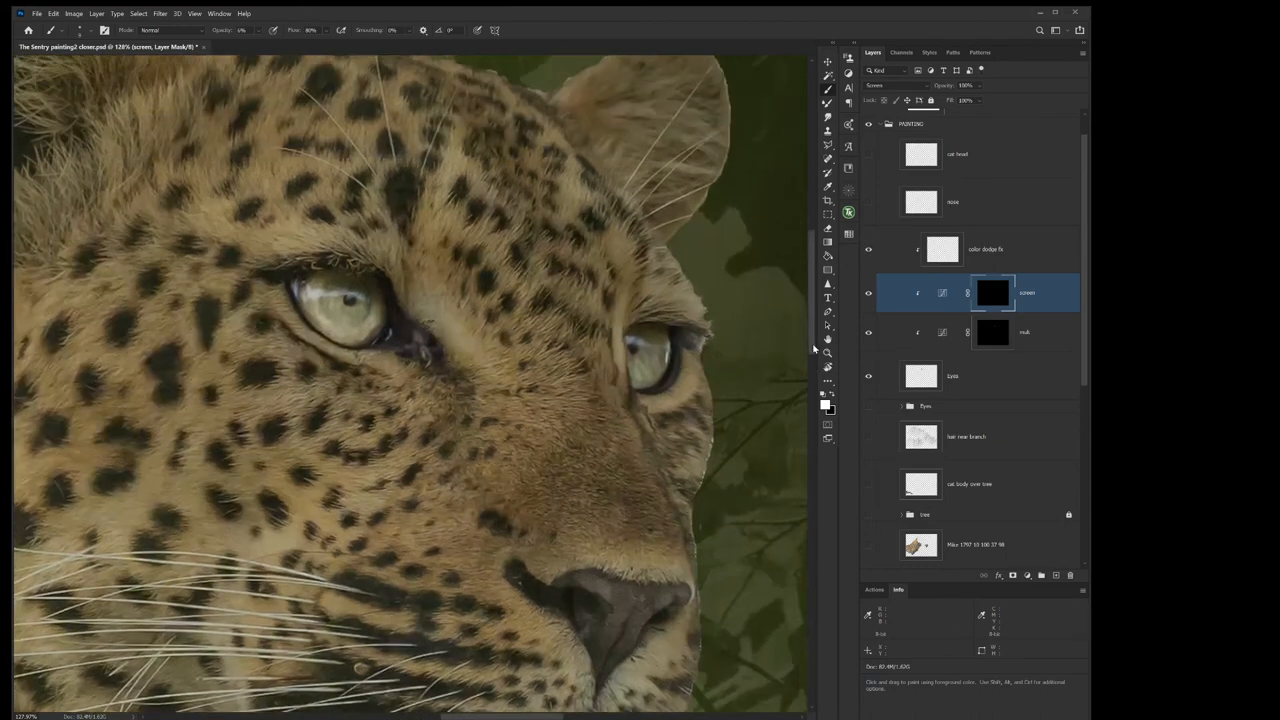
Select the 'color dodge fx' layer in the Layers panel.
left_click(985, 249)
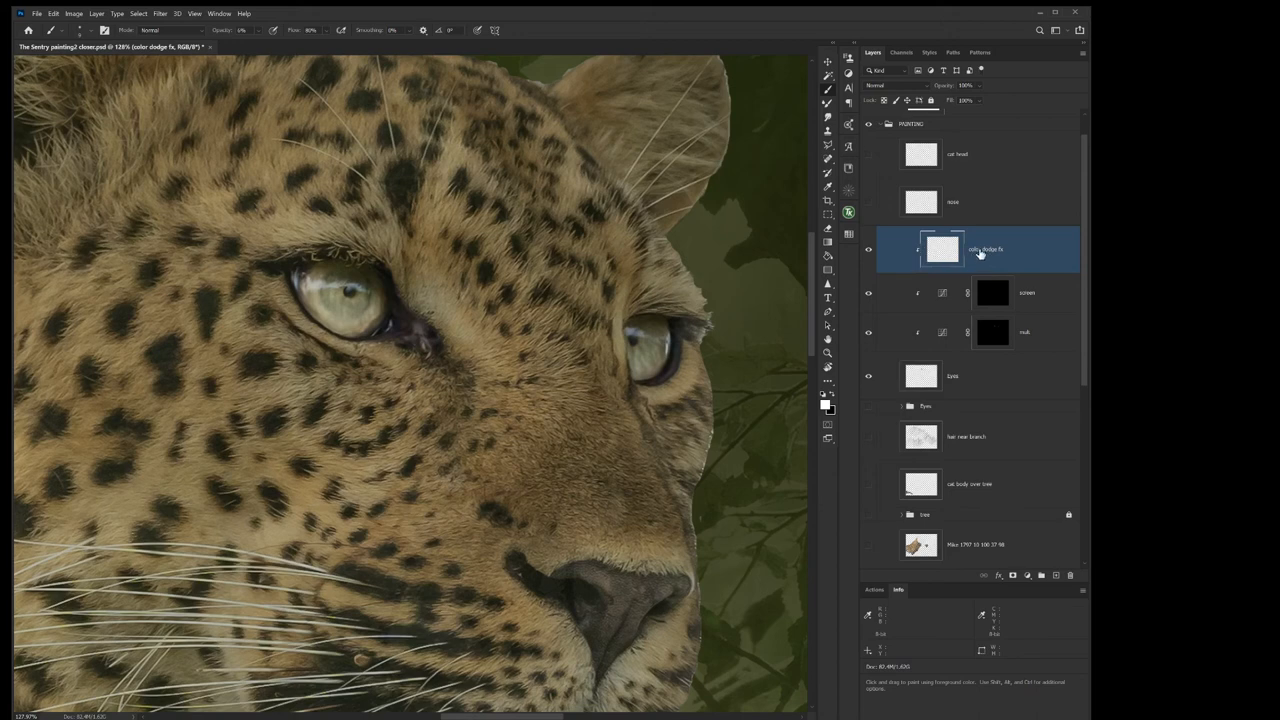
mouse_move(1015, 467)
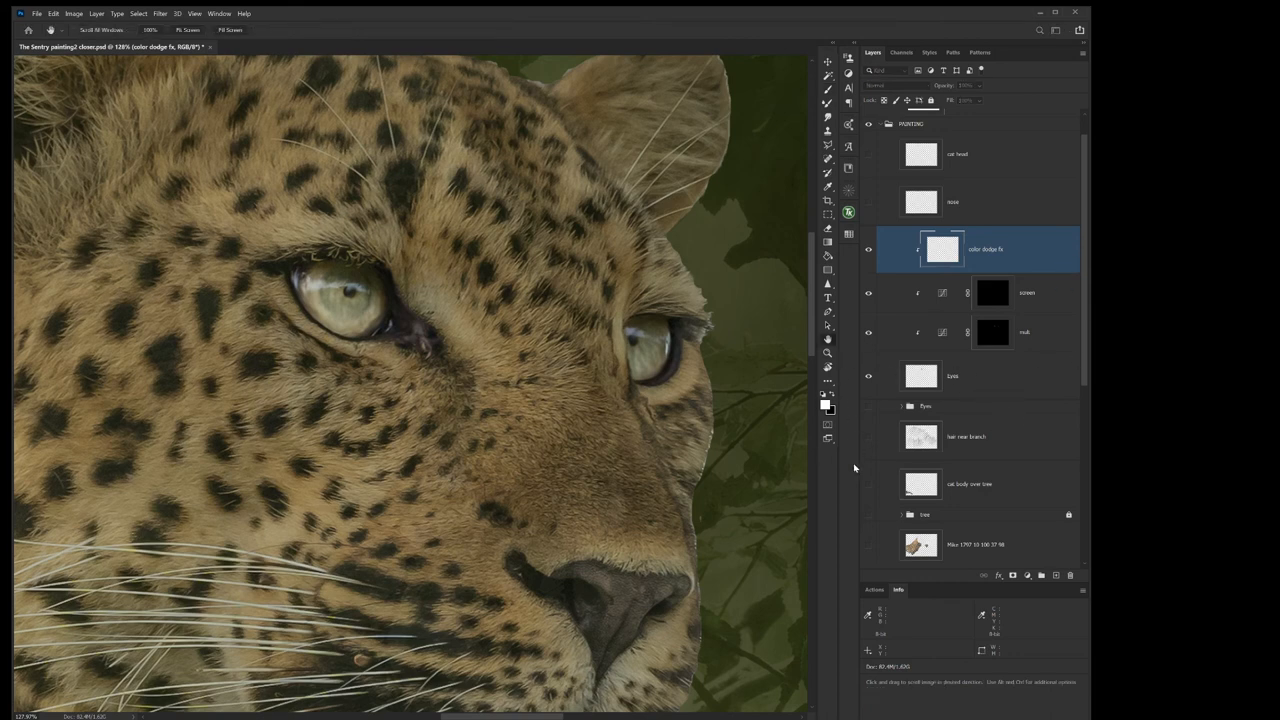
mouse_move(1046, 477)
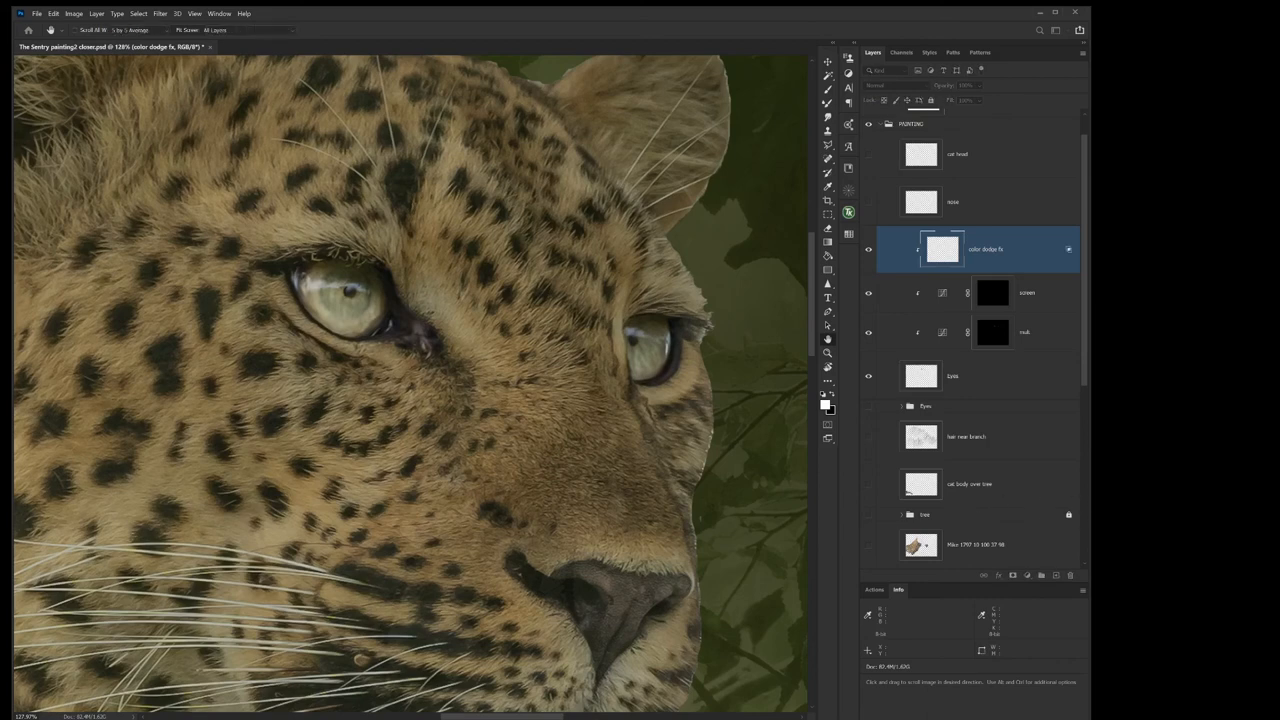
Pick the Brush tool and set the layer's blend mode to Color Dodge.
left_click(828, 85)
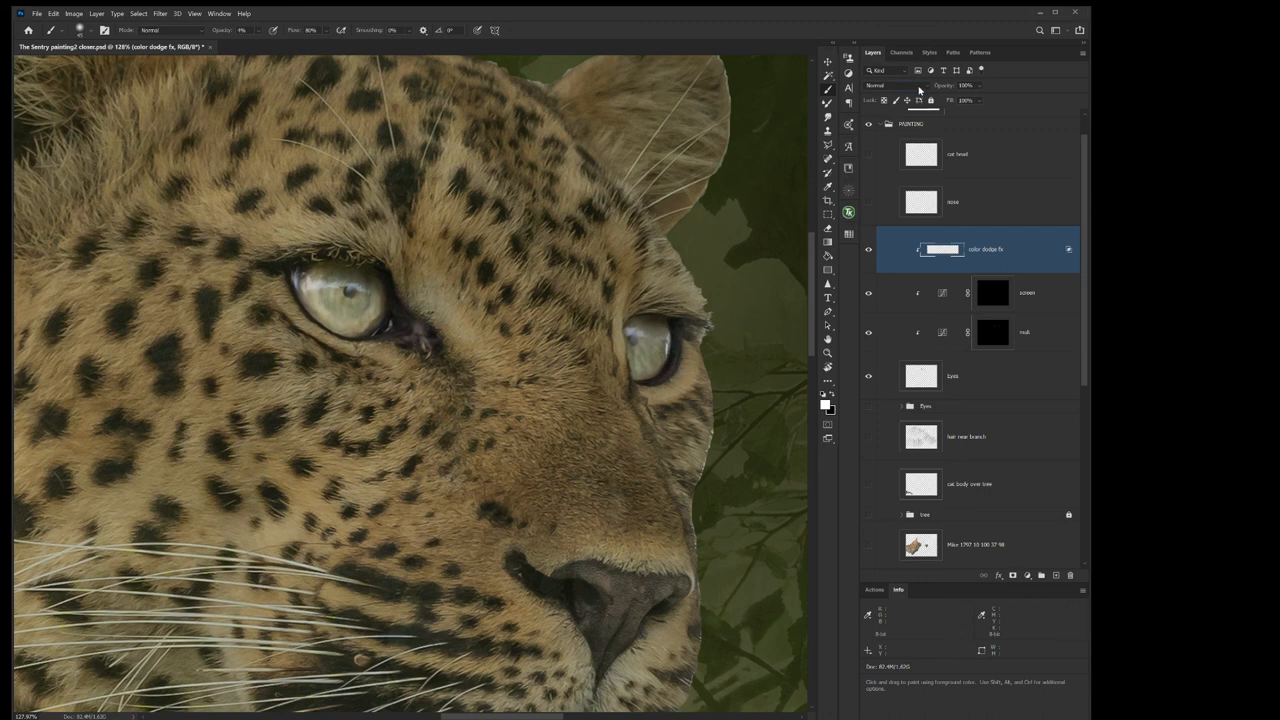
left_click(884, 85)
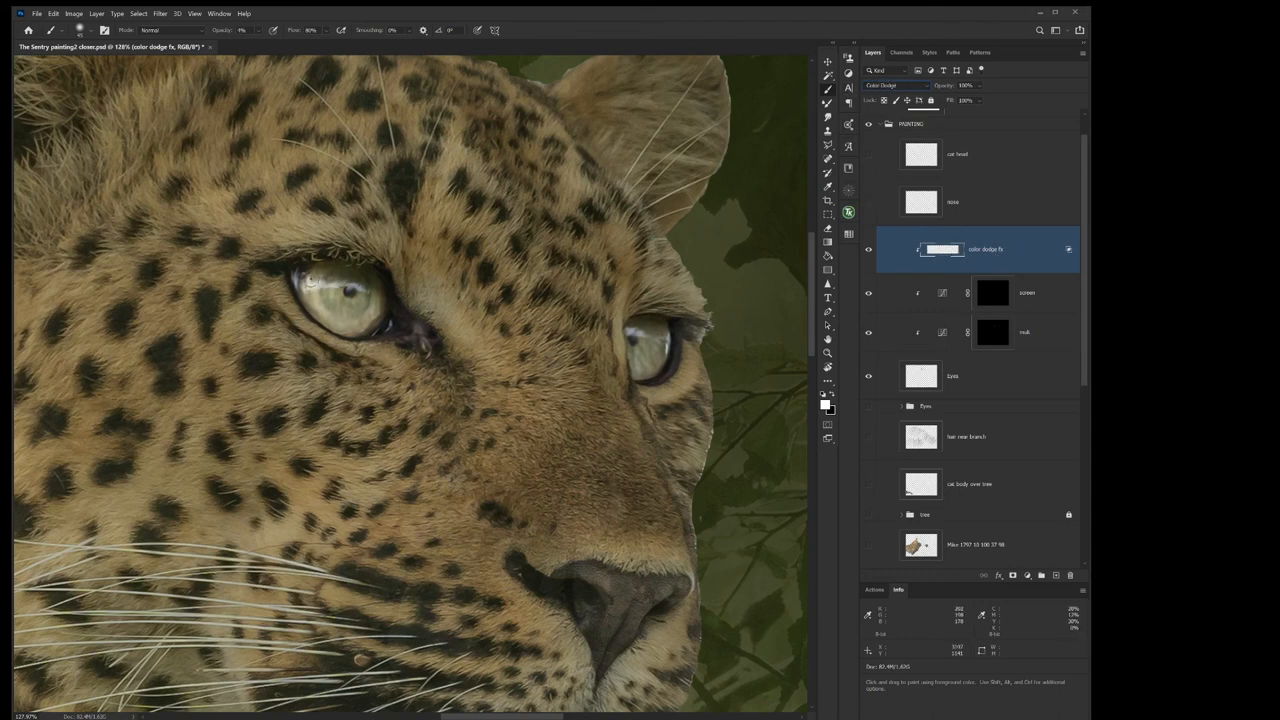
left_click(335, 290)
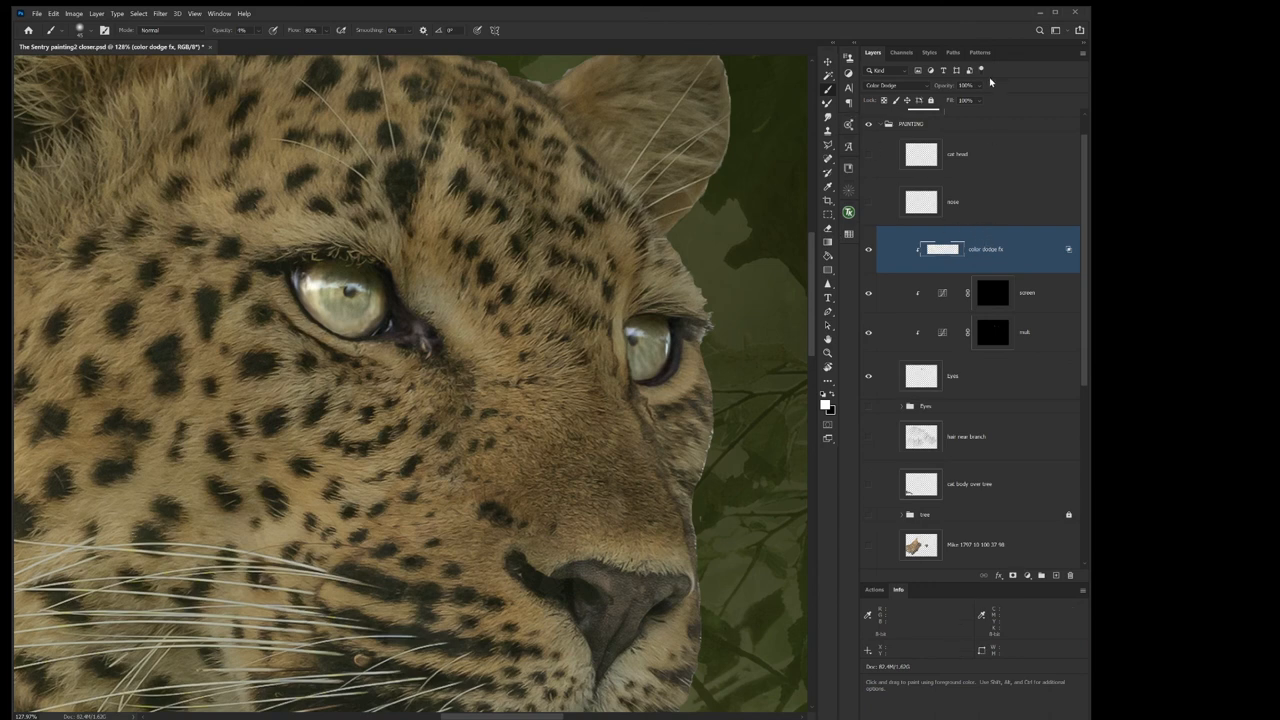
mouse_move(747, 316)
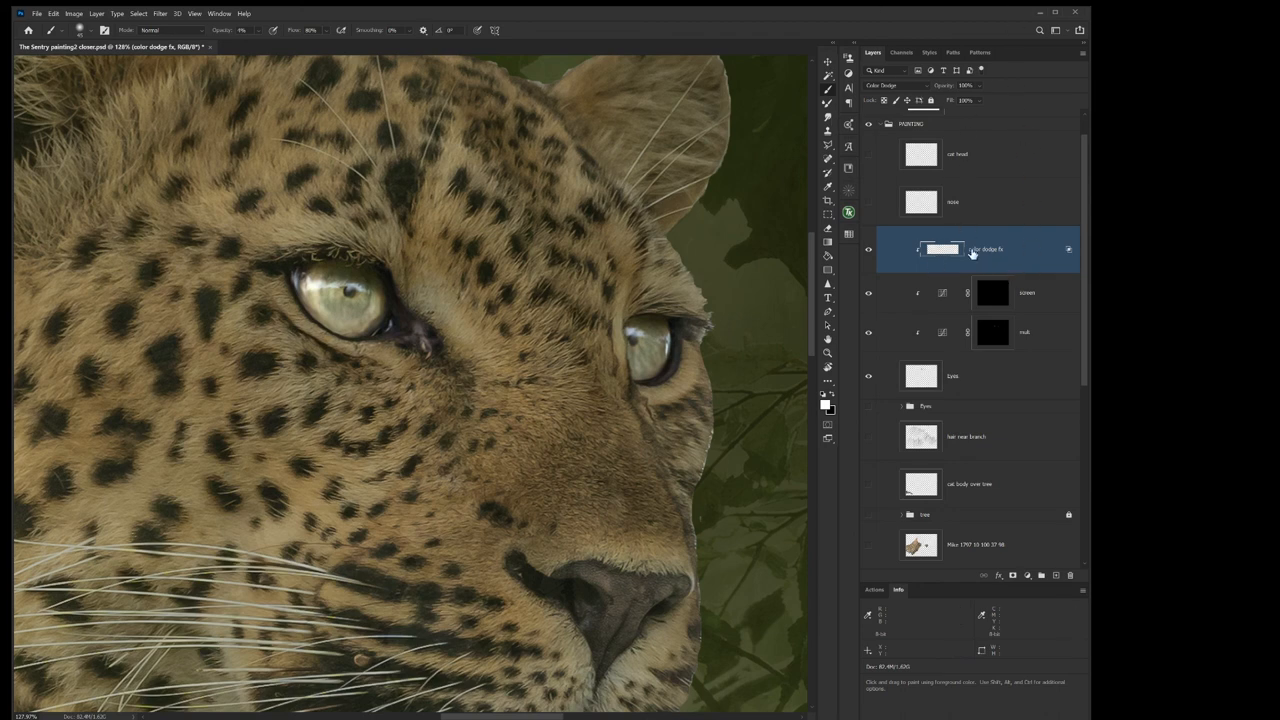
mouse_move(991, 298)
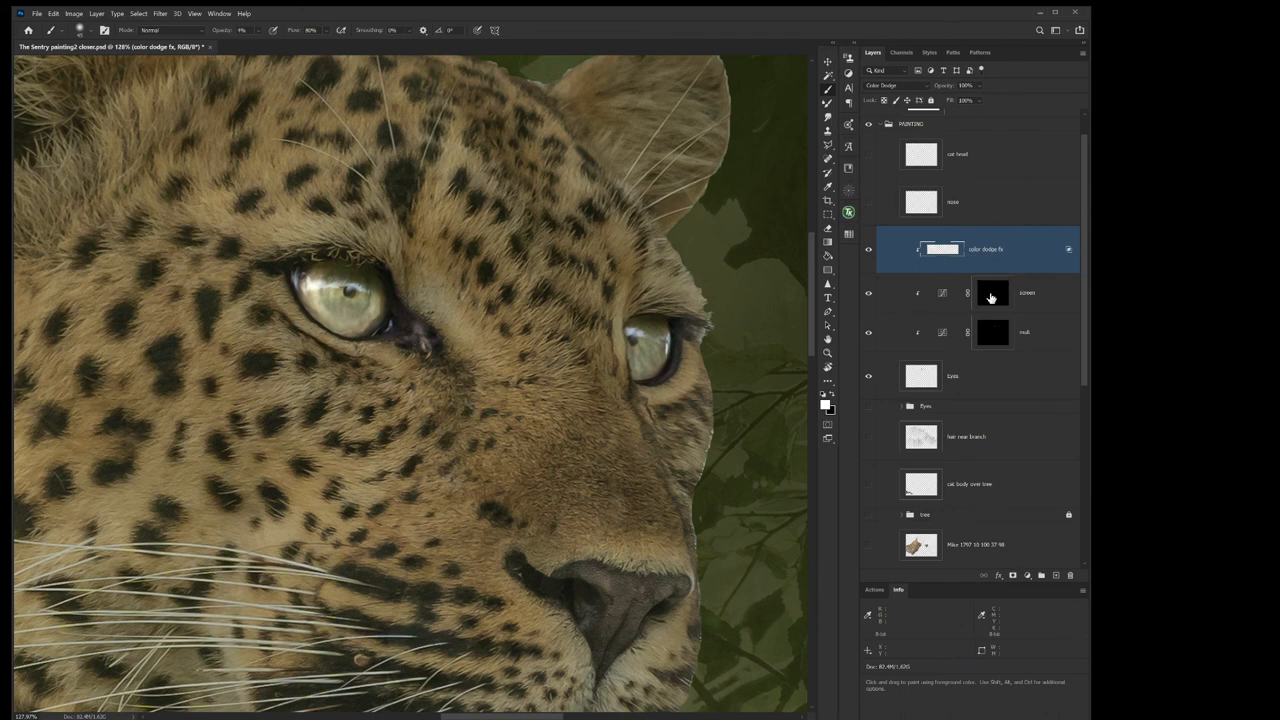